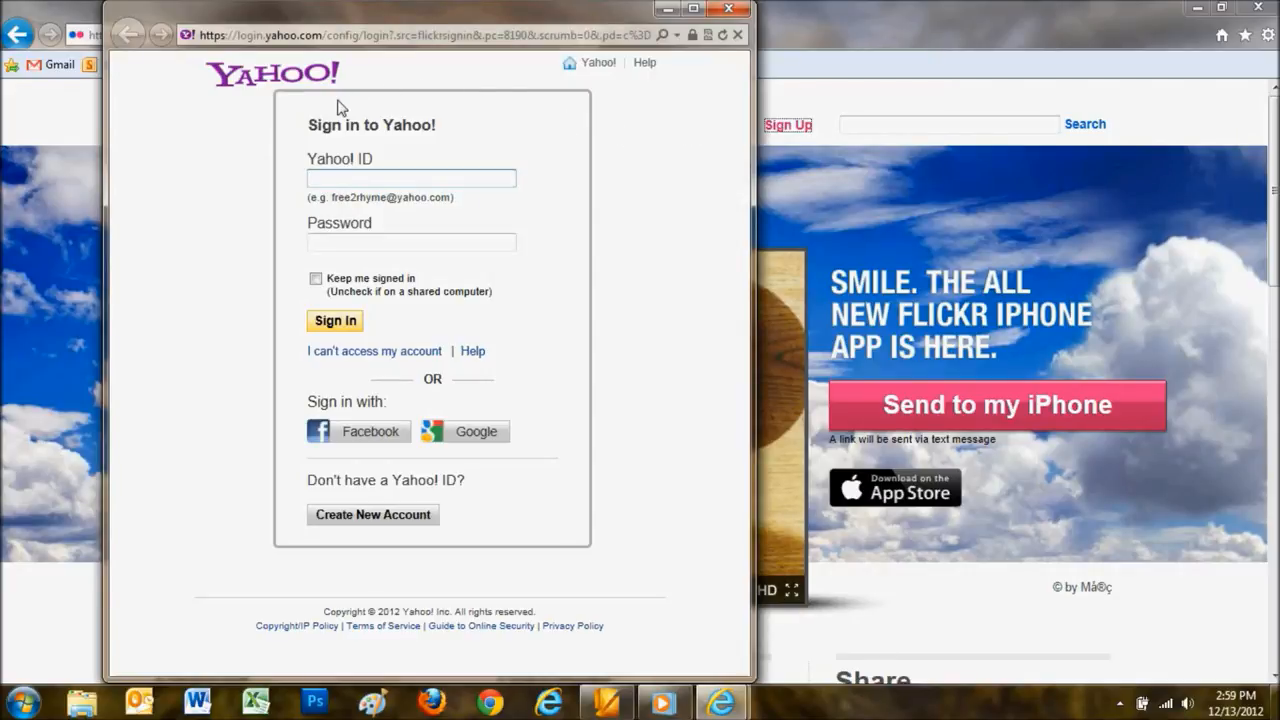
{"action": "left_click", "coordinate": [412, 178]}
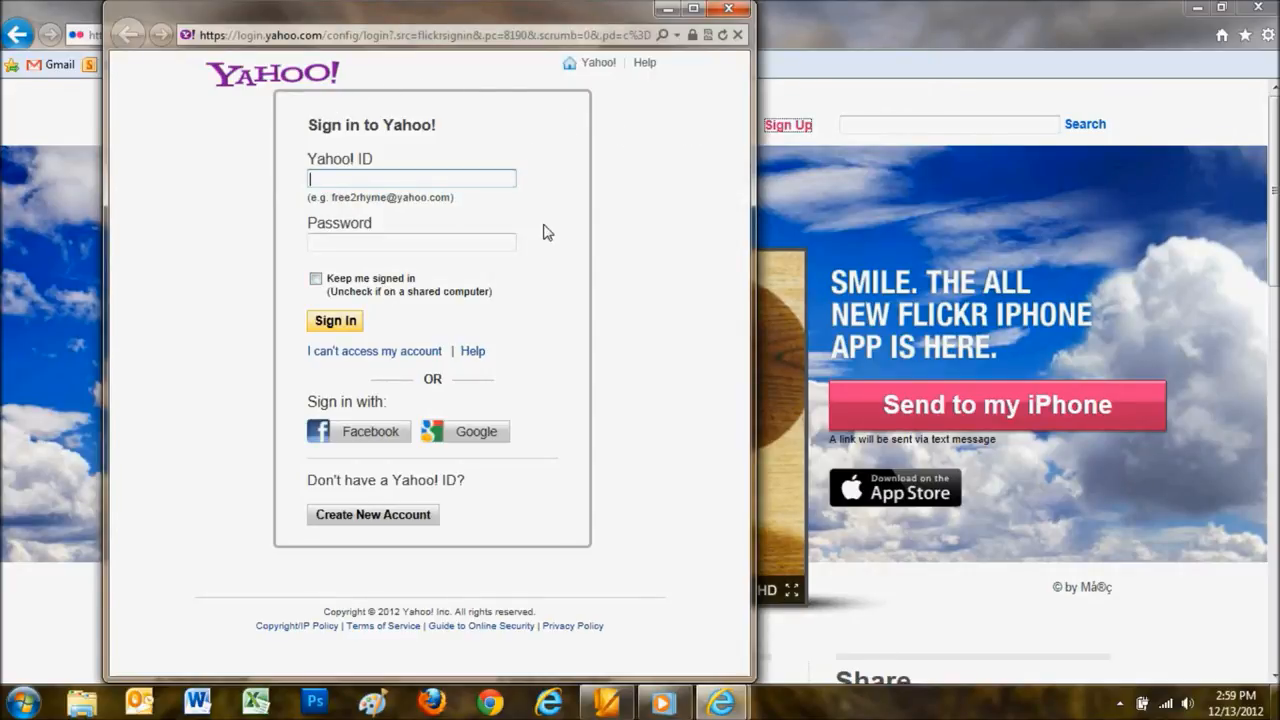
{"action": "mouse_move", "coordinate": [288, 208]}
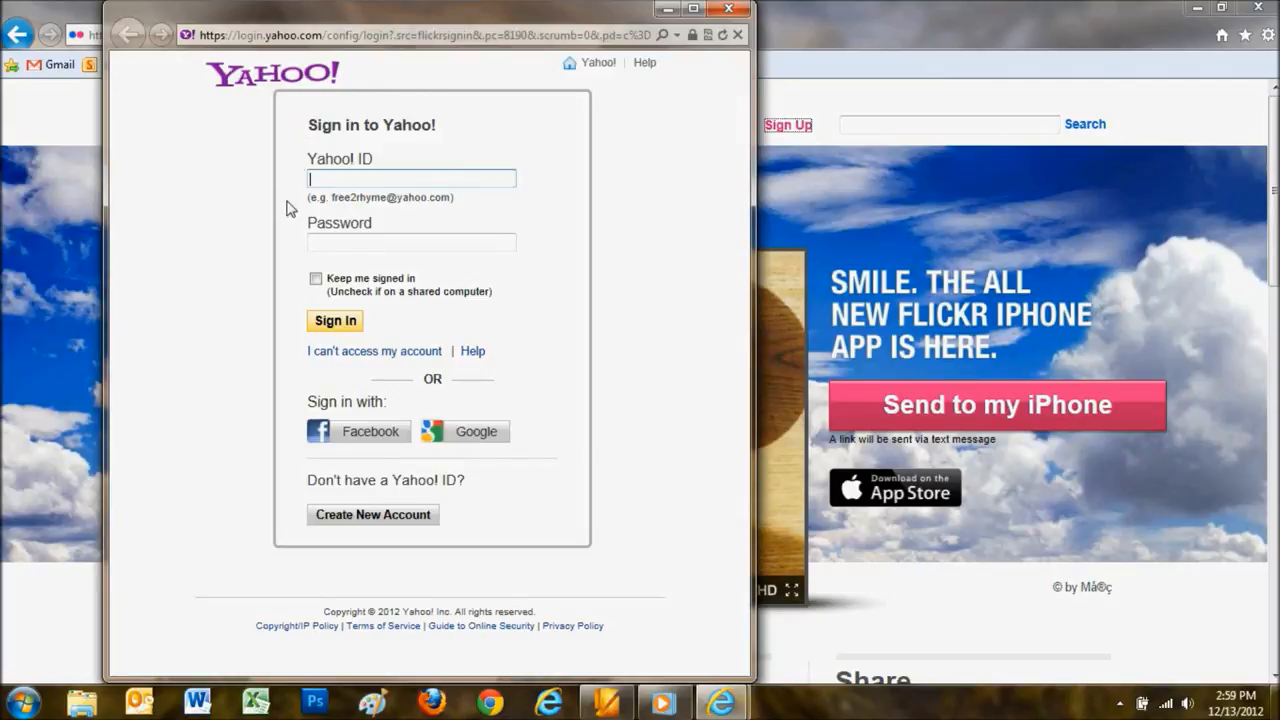
{"action": "mouse_move", "coordinate": [406, 458]}
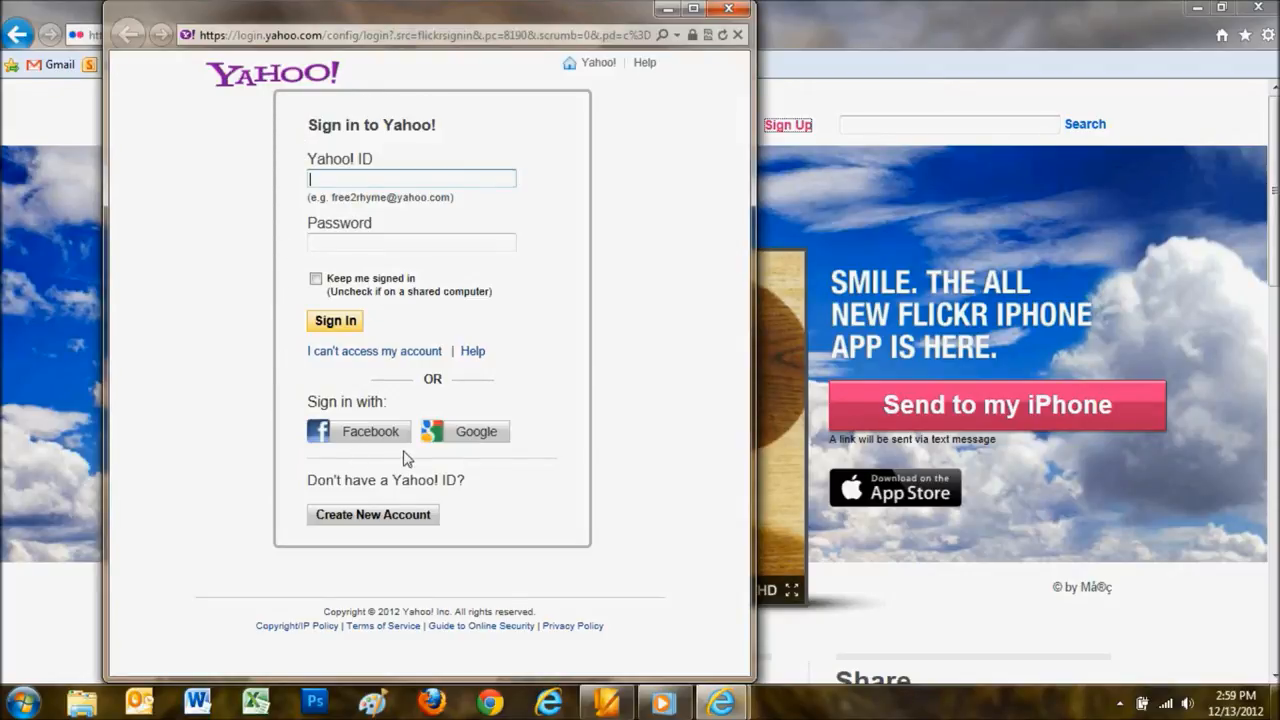
{"action": "mouse_move", "coordinate": [472, 458]}
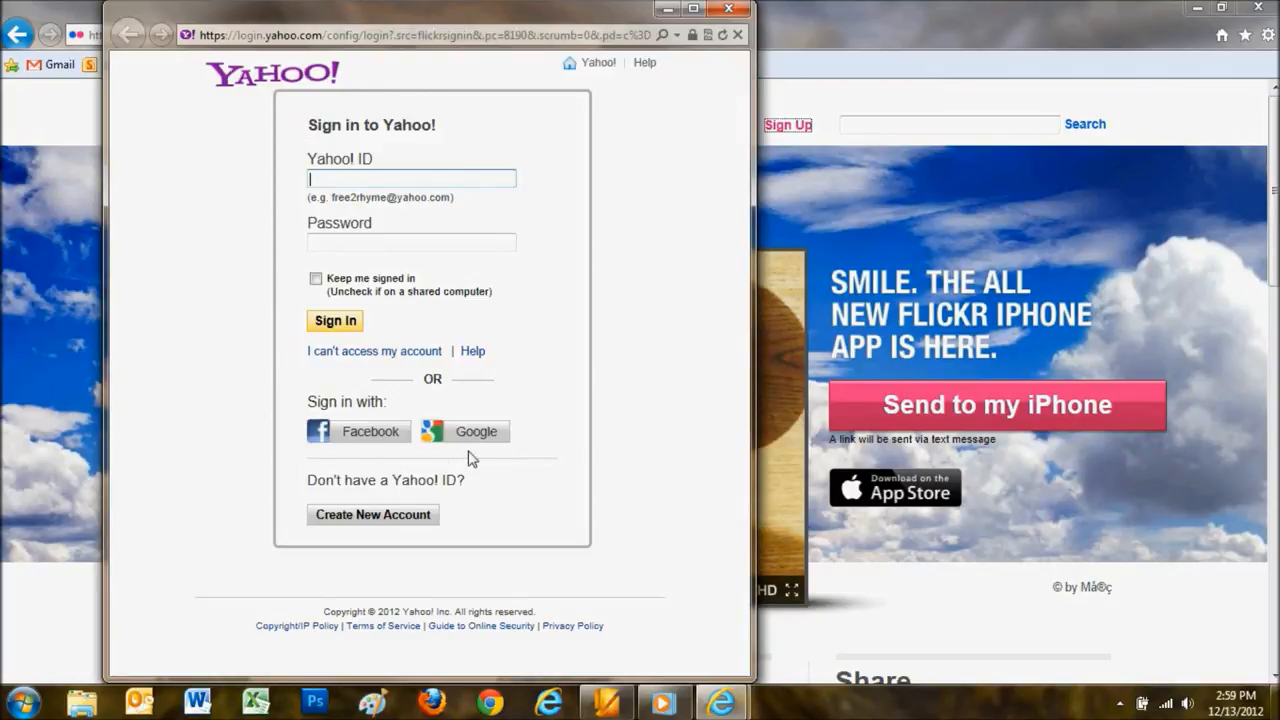
{"action": "mouse_move", "coordinate": [500, 456]}
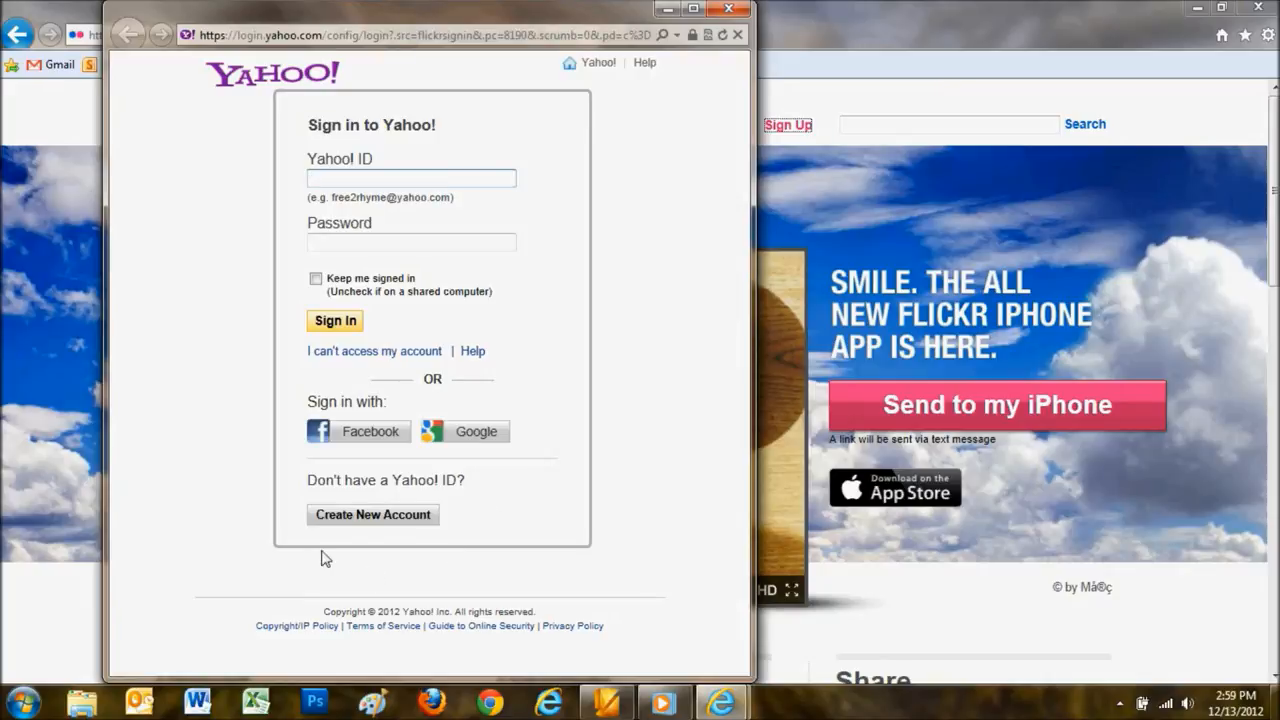
{"action": "mouse_move", "coordinate": [362, 538]}
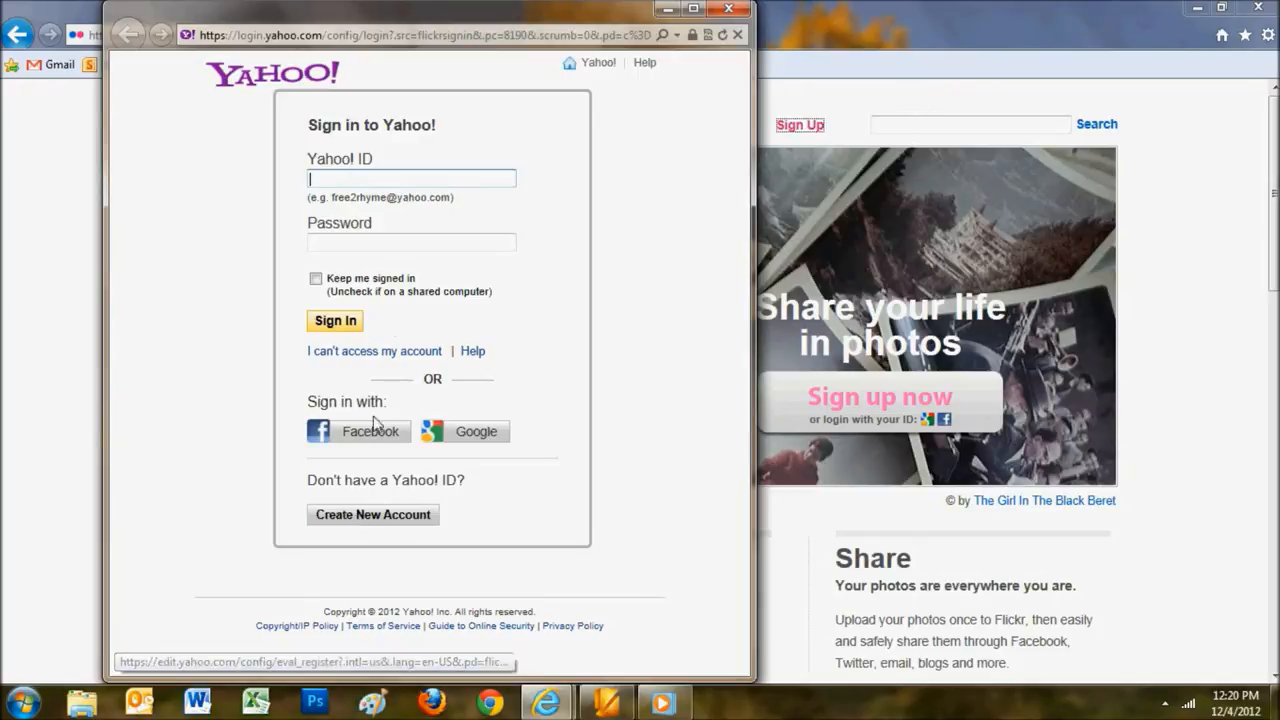
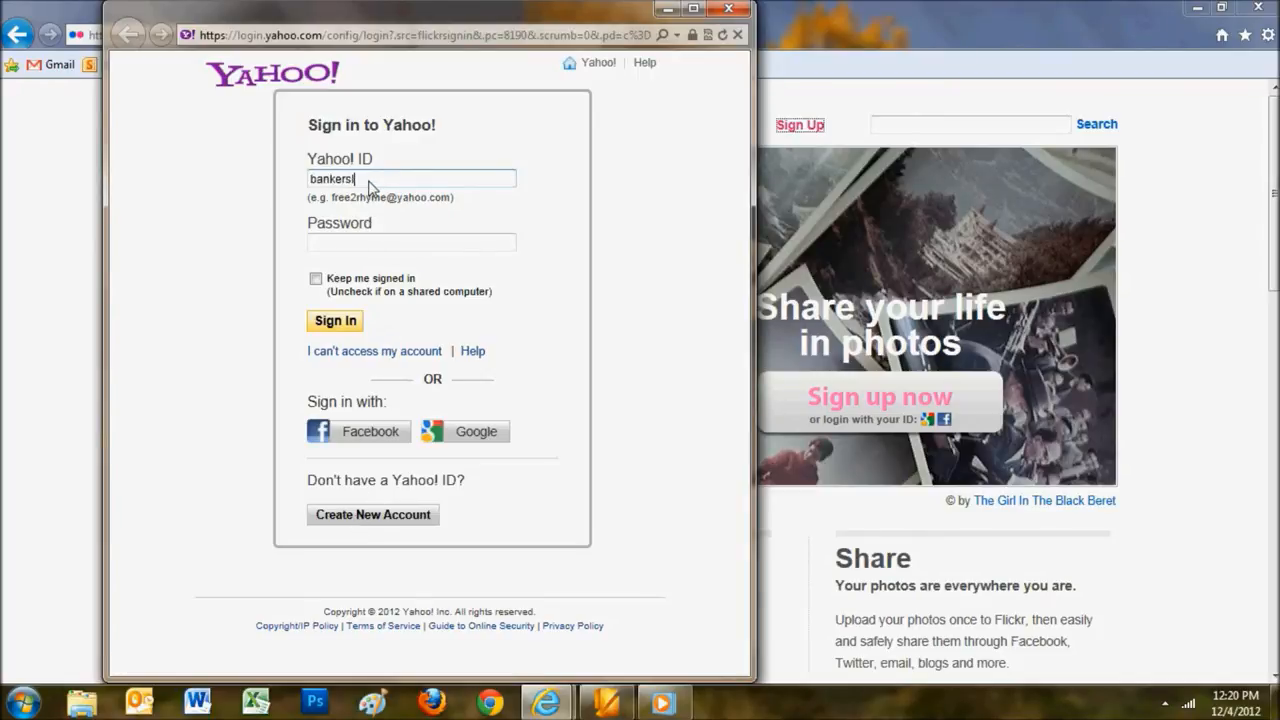
{"action": "left_click", "coordinate": [334, 320]}
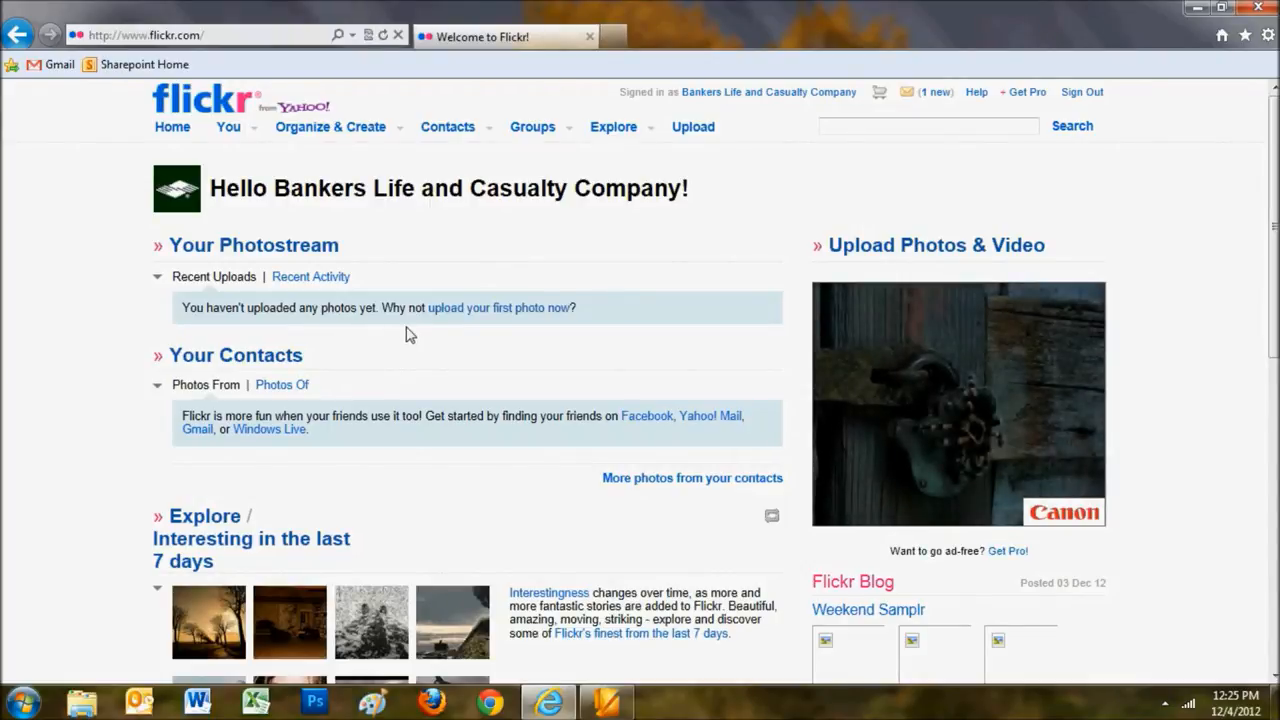
{"action": "mouse_move", "coordinate": [862, 264]}
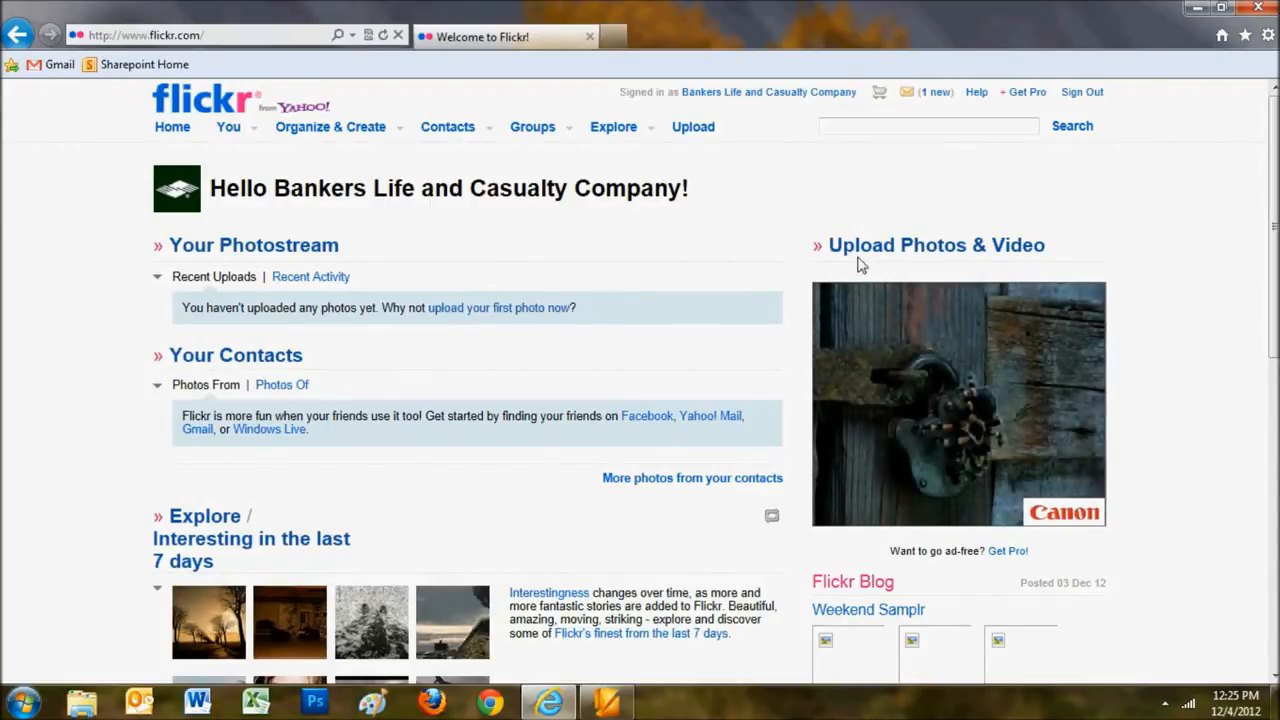
Step: Go to the Upload Photos & Video page from the Flickr home page
{"action": "left_click", "coordinate": [936, 244]}
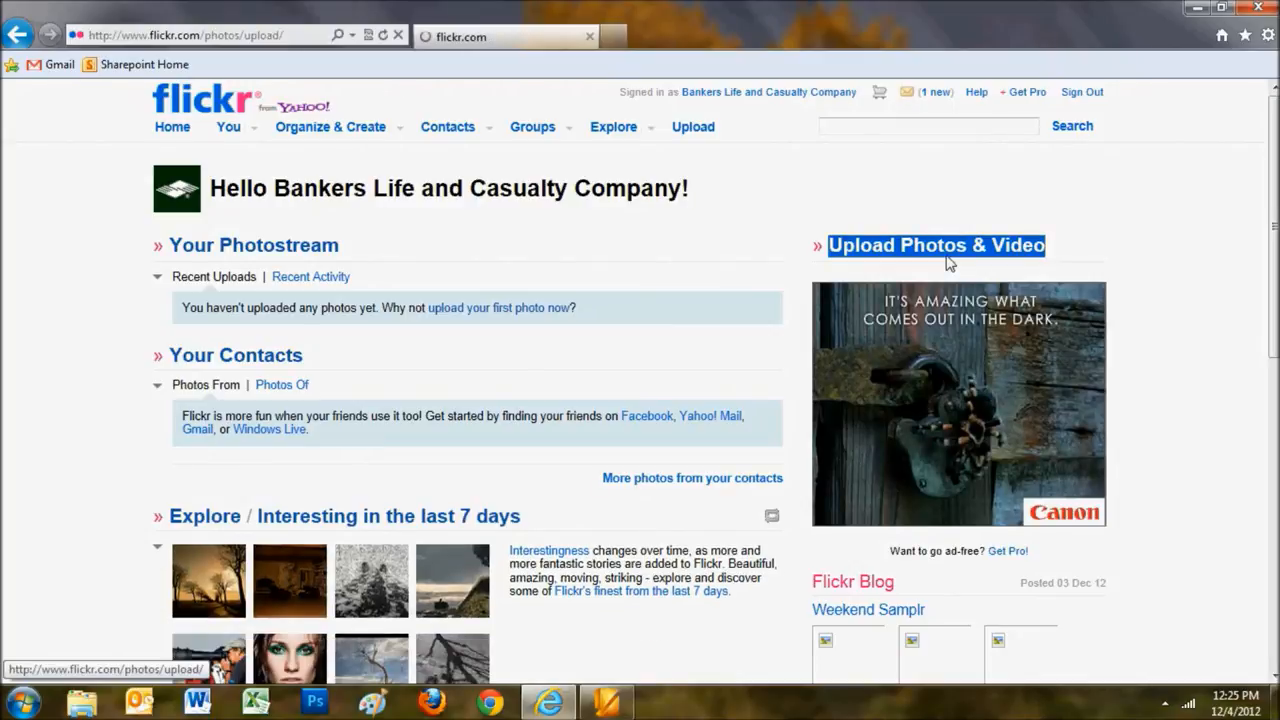
{"action": "left_click", "coordinate": [936, 244]}
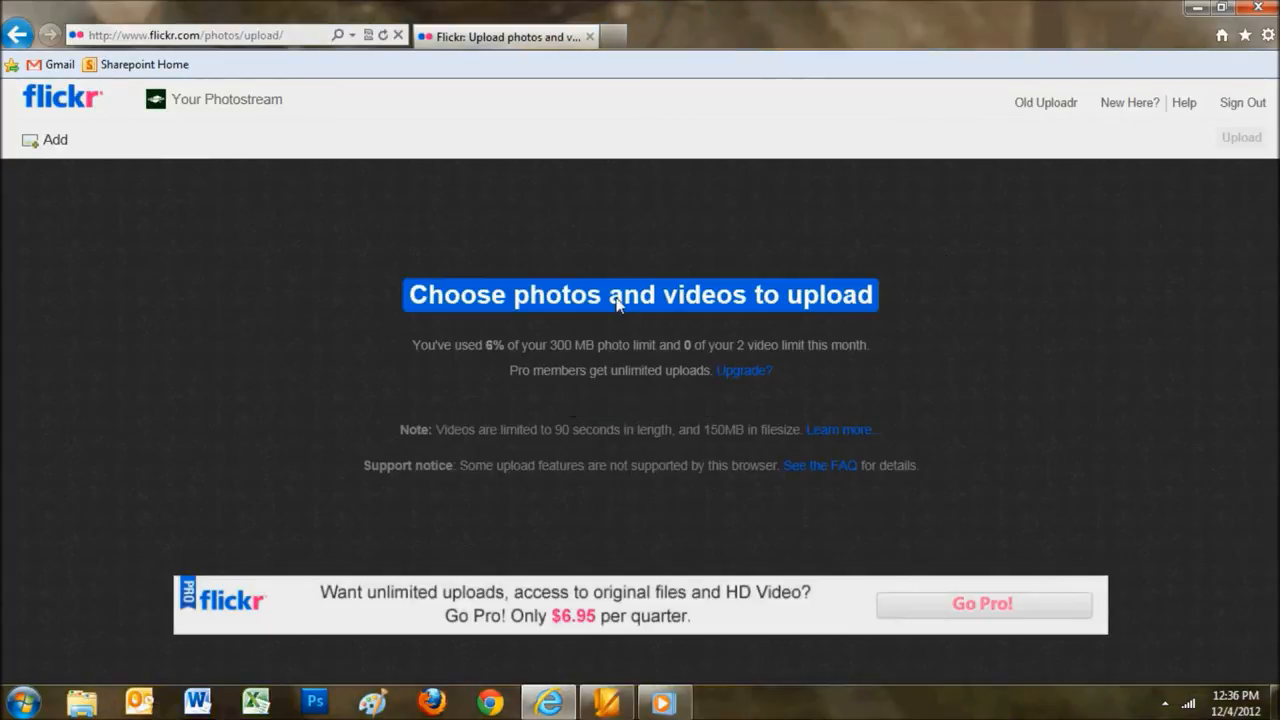
Step: Queue the dog, baby, girl and kite photos from Pictures > Family Photos for upload
{"action": "left_click", "coordinate": [640, 294]}
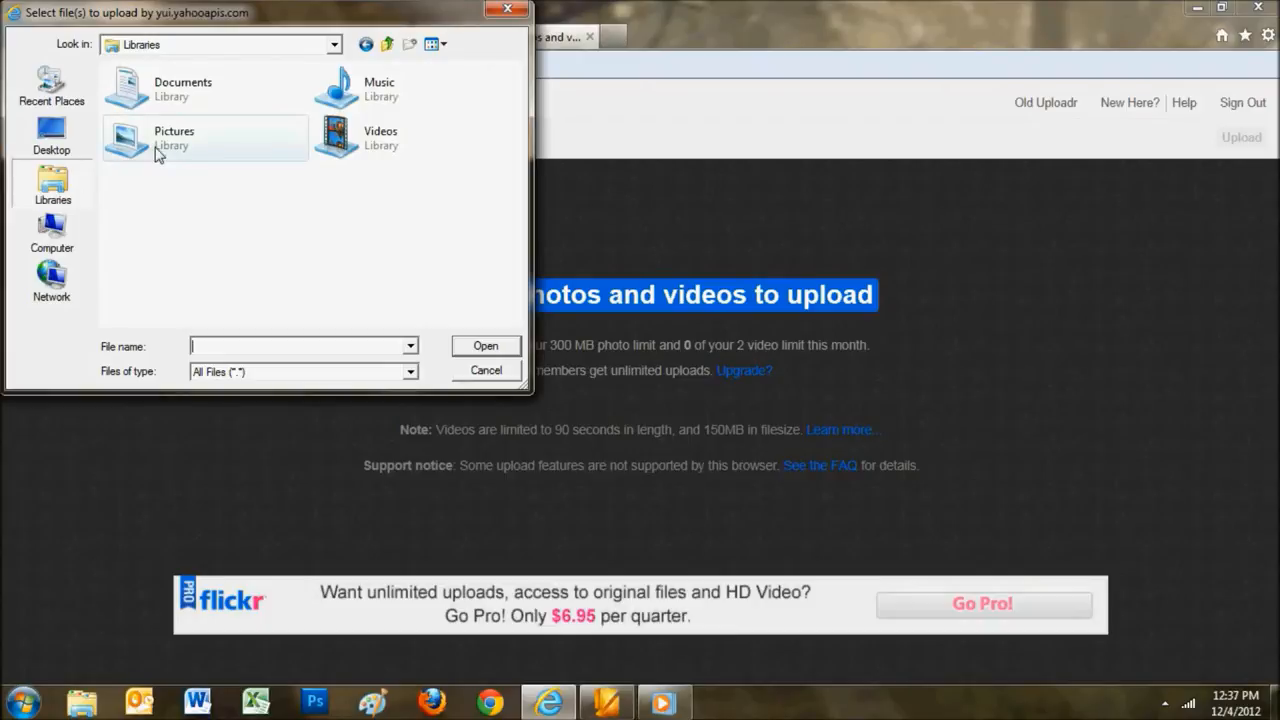
{"action": "double_click", "coordinate": [174, 138]}
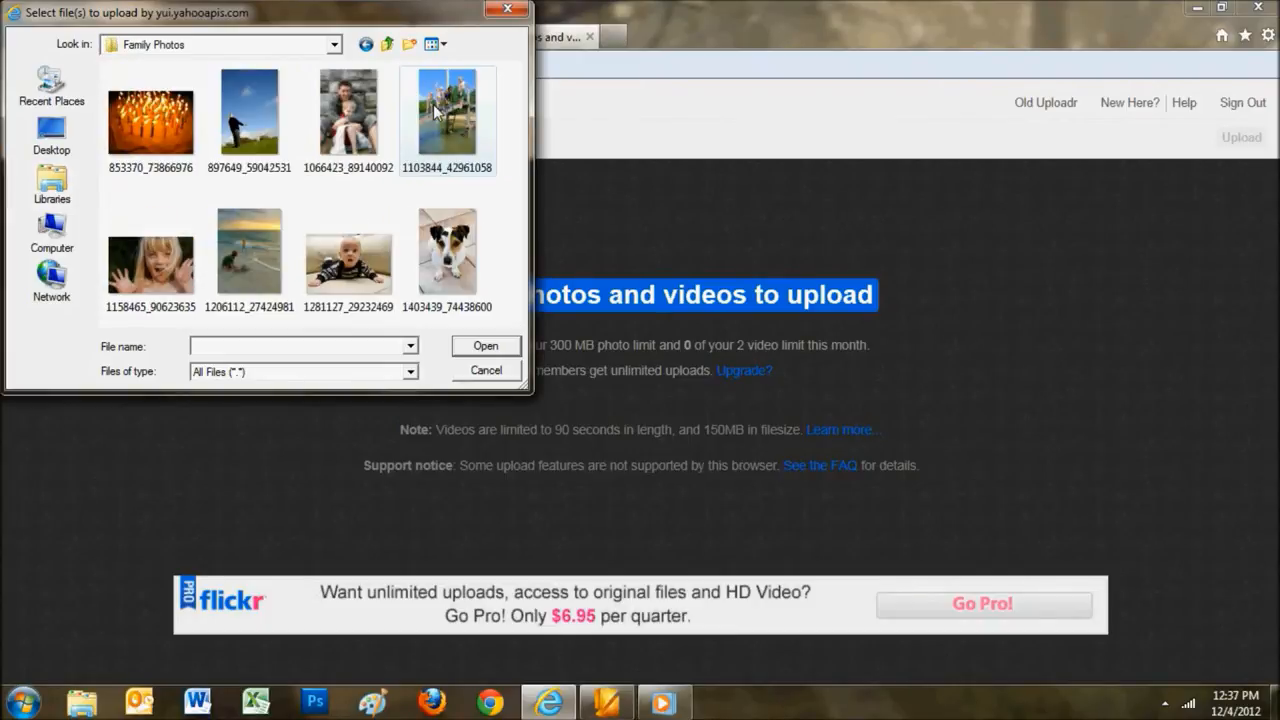
{"action": "left_click", "coordinate": [448, 250]}
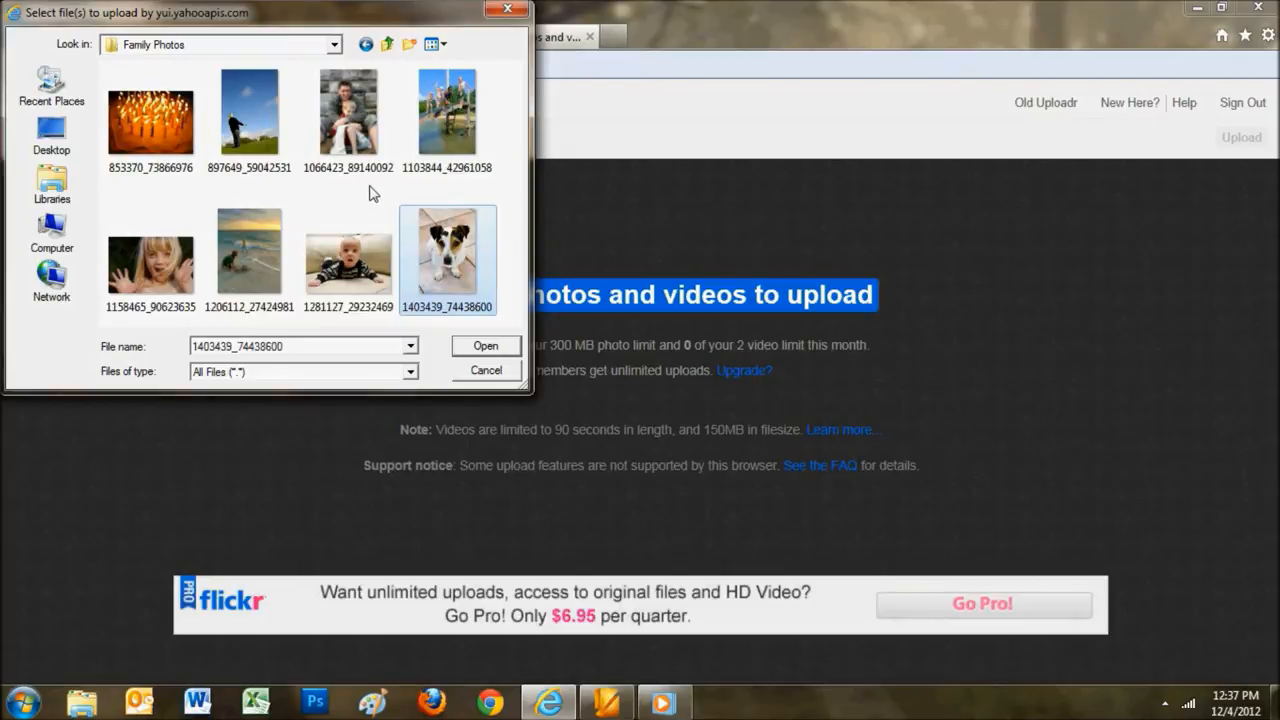
{"action": "left_click", "coordinate": [348, 250]}
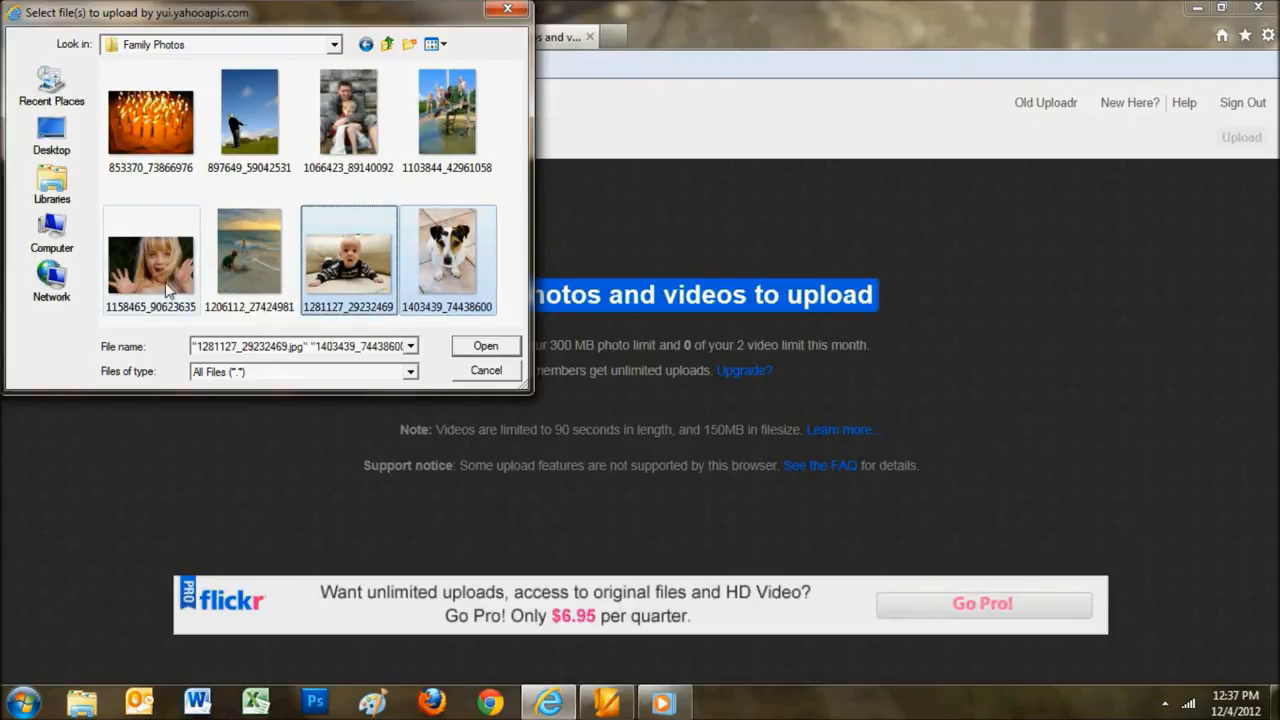
{"action": "left_click", "coordinate": [248, 110]}
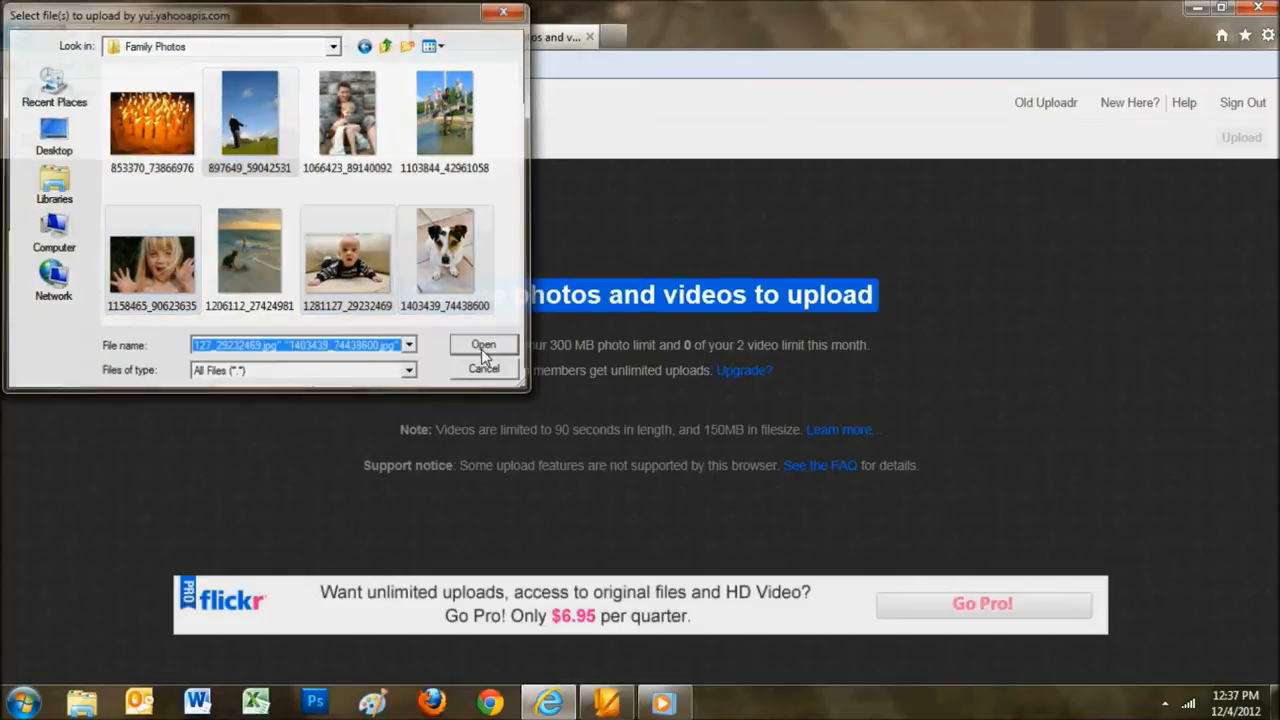
{"action": "left_click", "coordinate": [484, 344]}
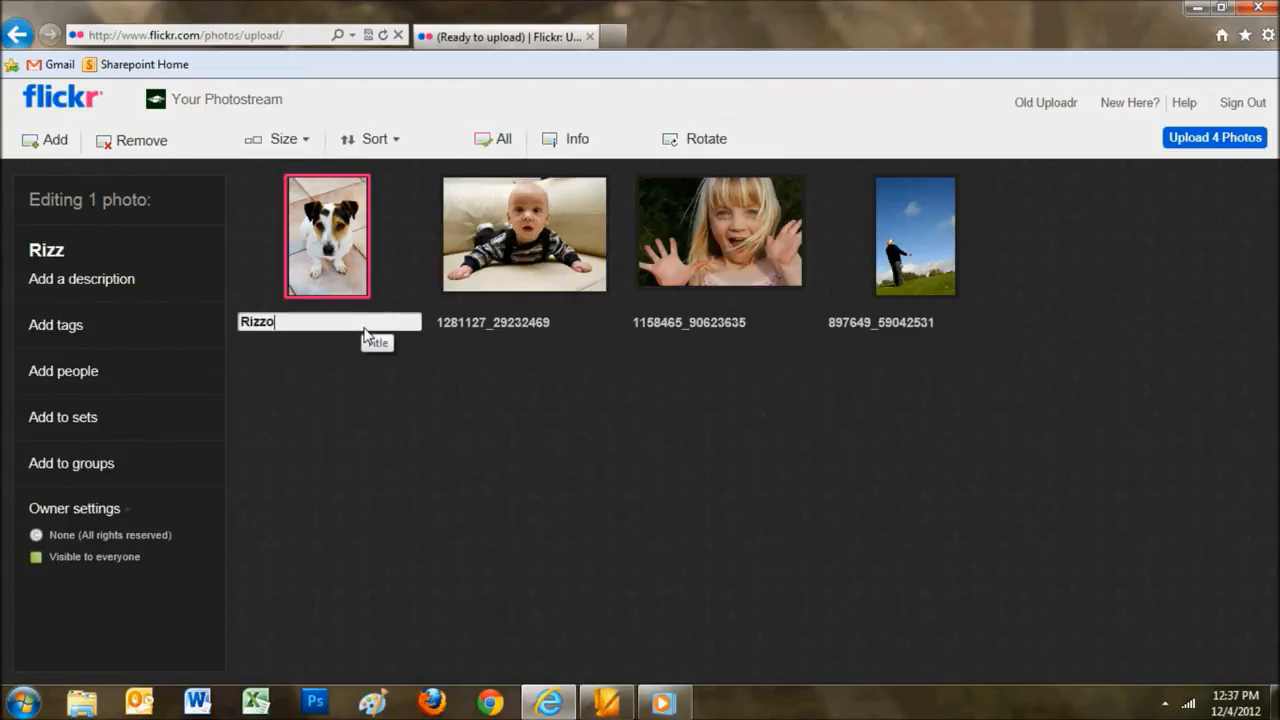
Step: Title and describe the queued photos: 'Begging for a treat!', Maddie, and 'Spending summer at the park'
{"action": "type", "text": "Begging for a treat!"}
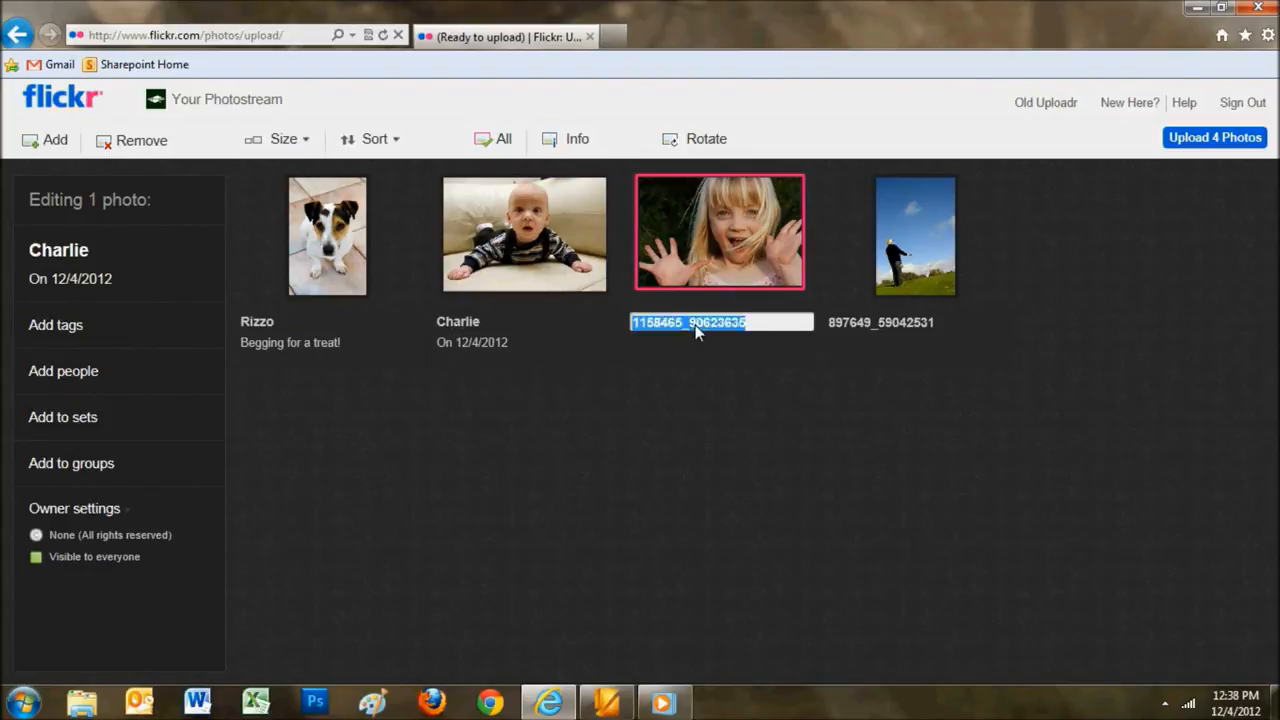
{"action": "type", "text": "Maddie"}
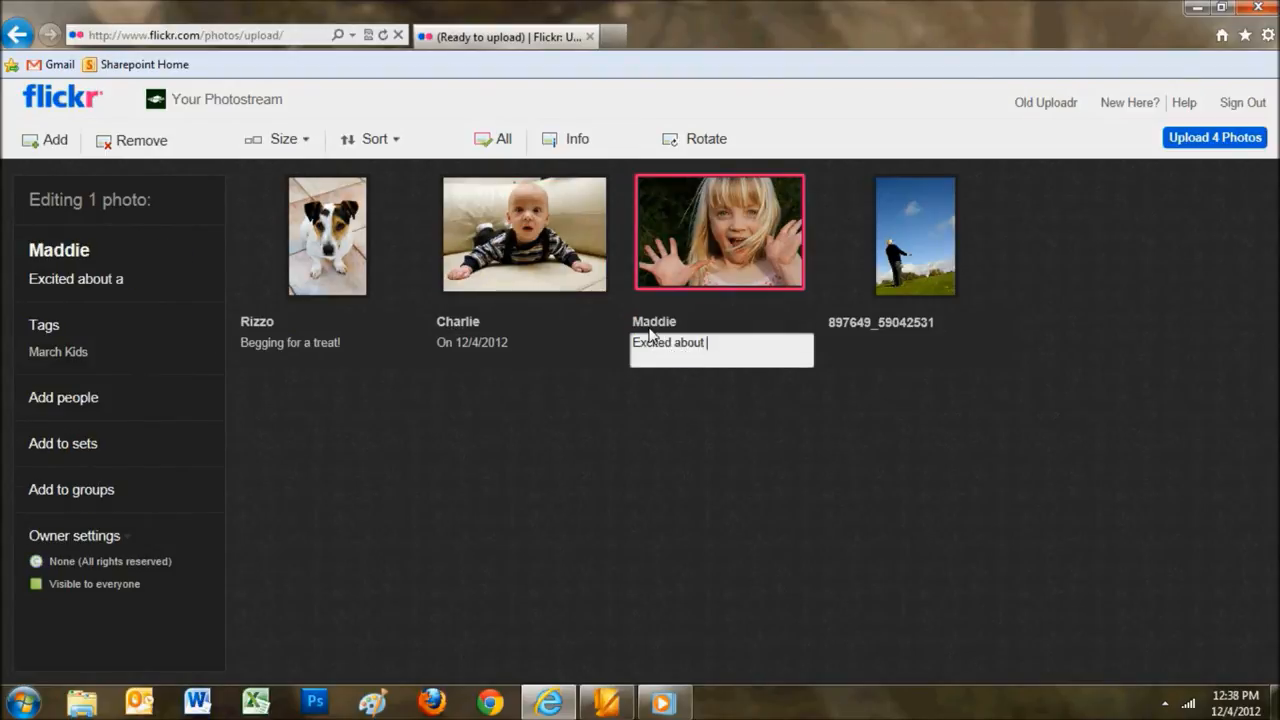
{"action": "left_click", "coordinate": [914, 236]}
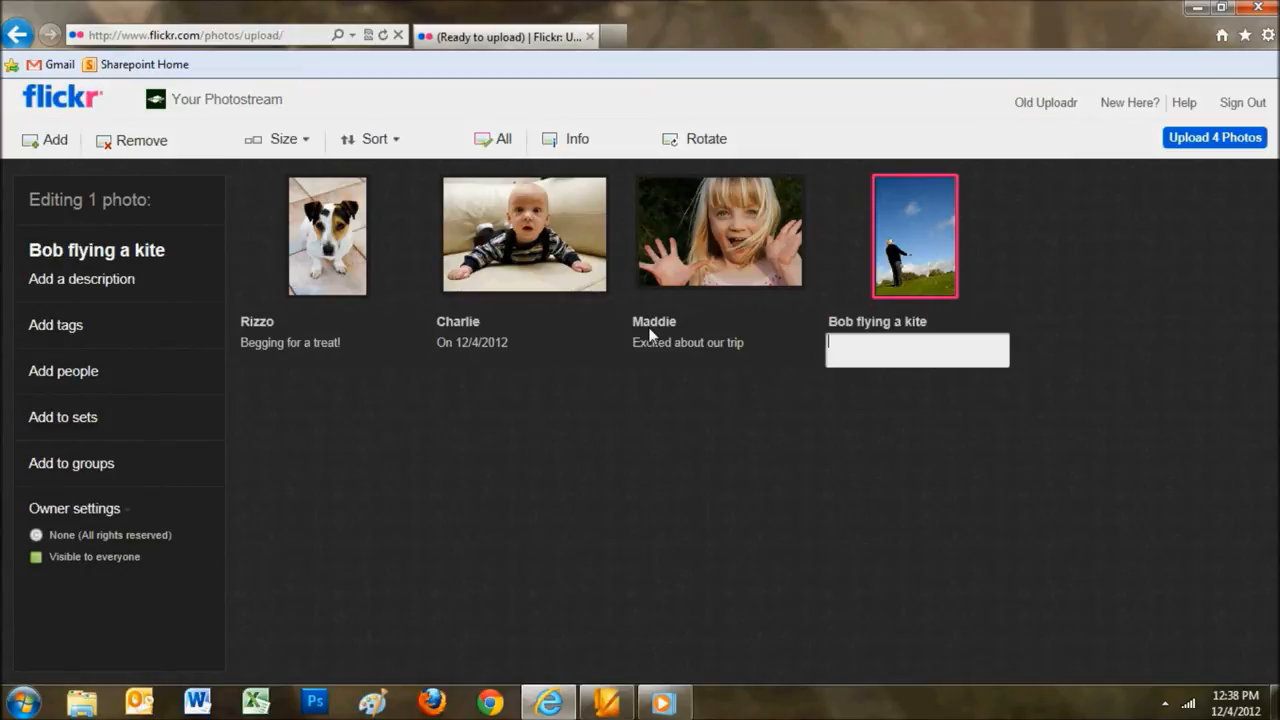
{"action": "type", "text": "Spending summer at the park"}
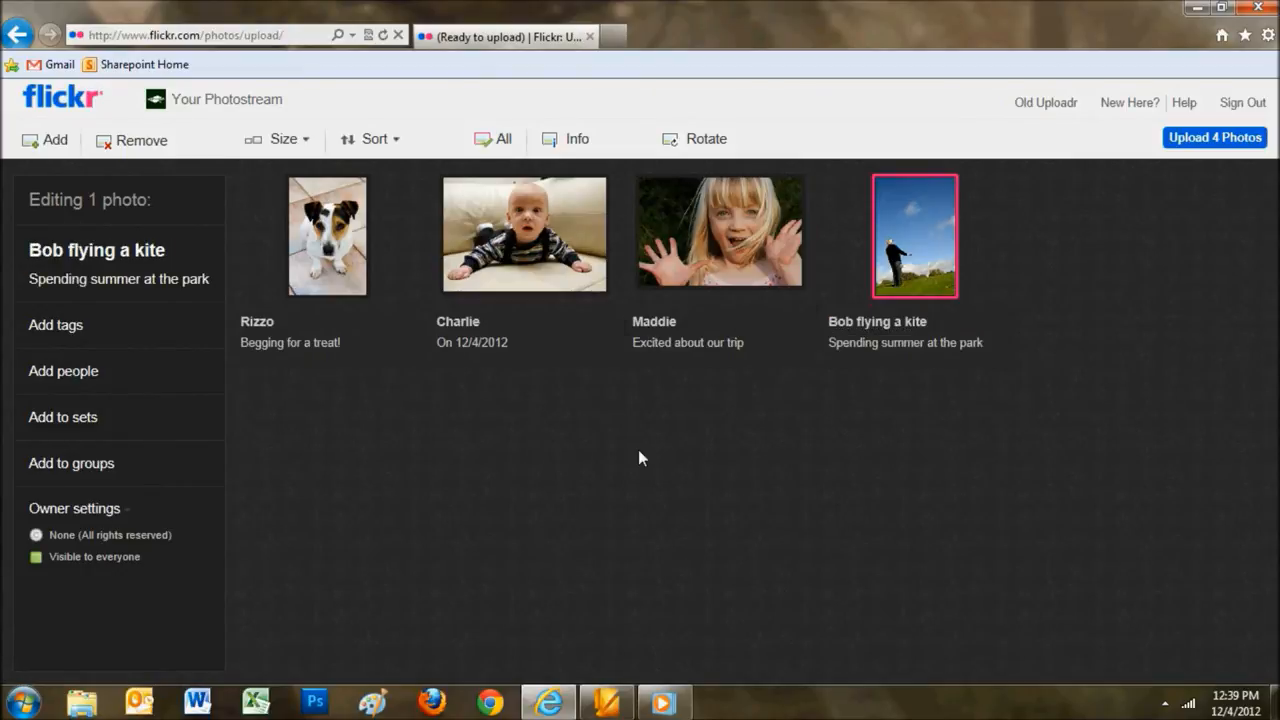
{"action": "mouse_move", "coordinate": [64, 418]}
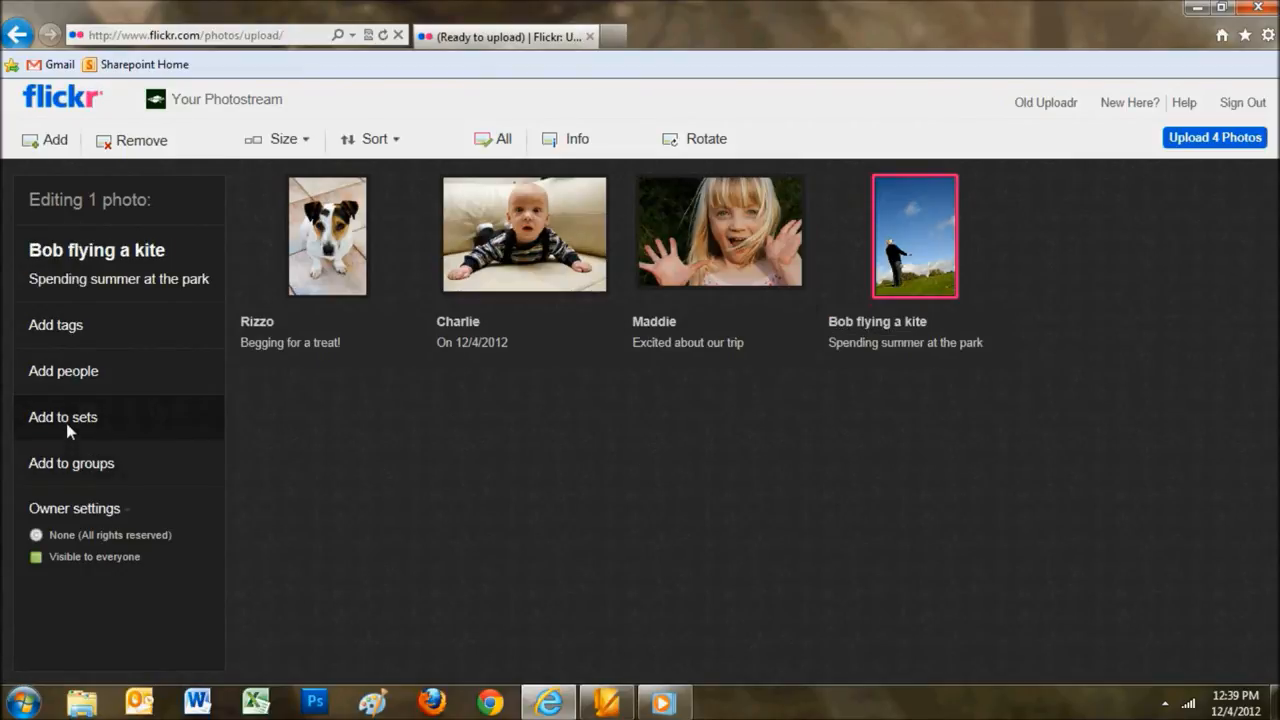
Step: Create a new 'Family Photos' set with a short description and add the kite photo to it
{"action": "left_click", "coordinate": [62, 418]}
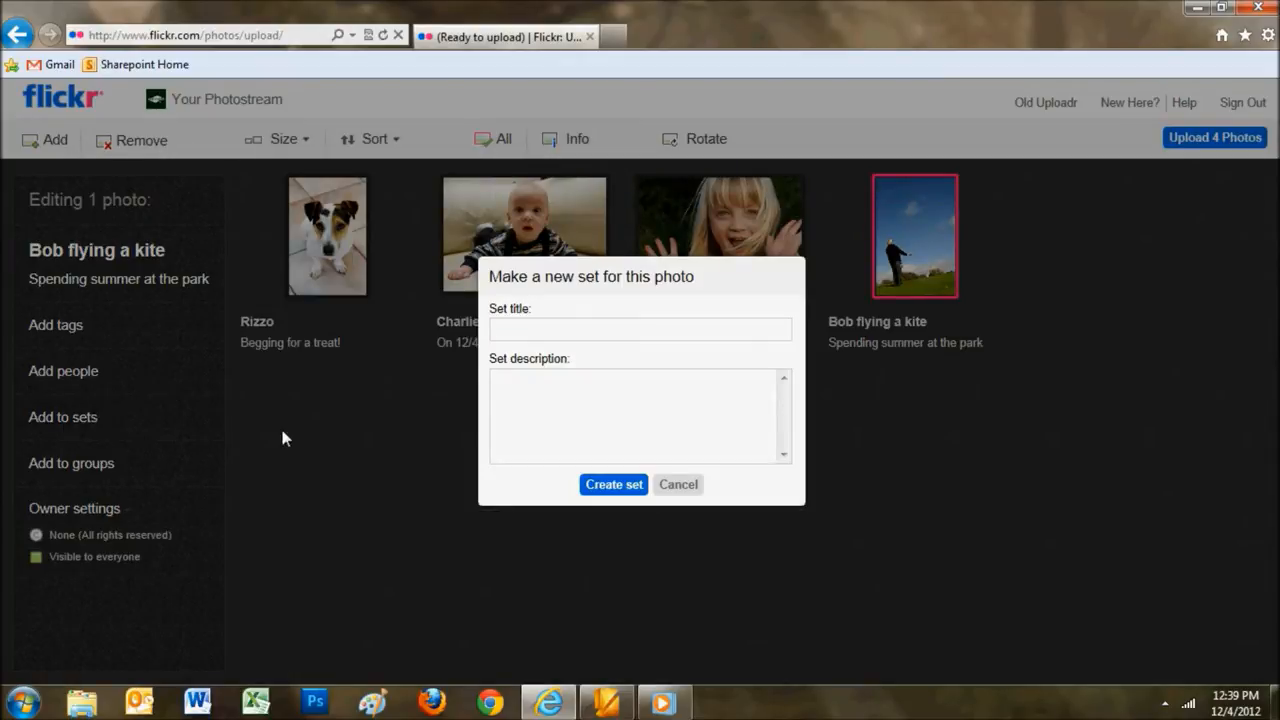
{"action": "left_click", "coordinate": [640, 328]}
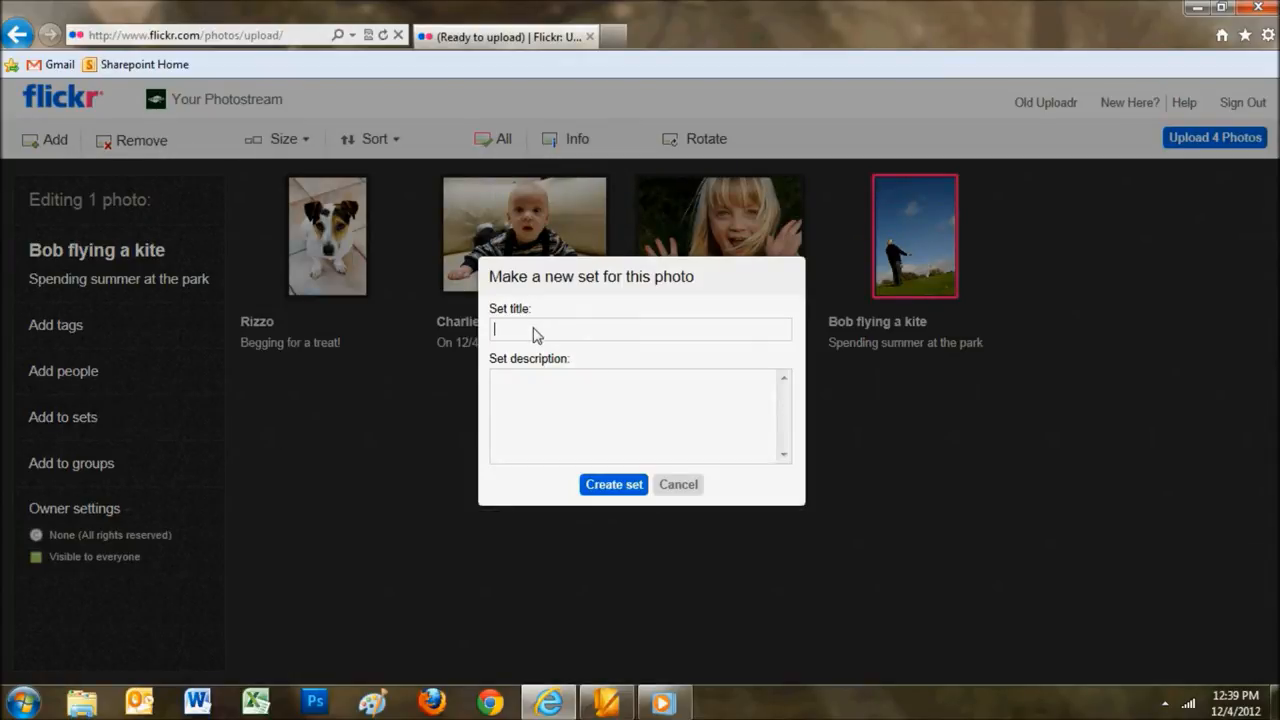
{"action": "type", "text": "Family Photos"}
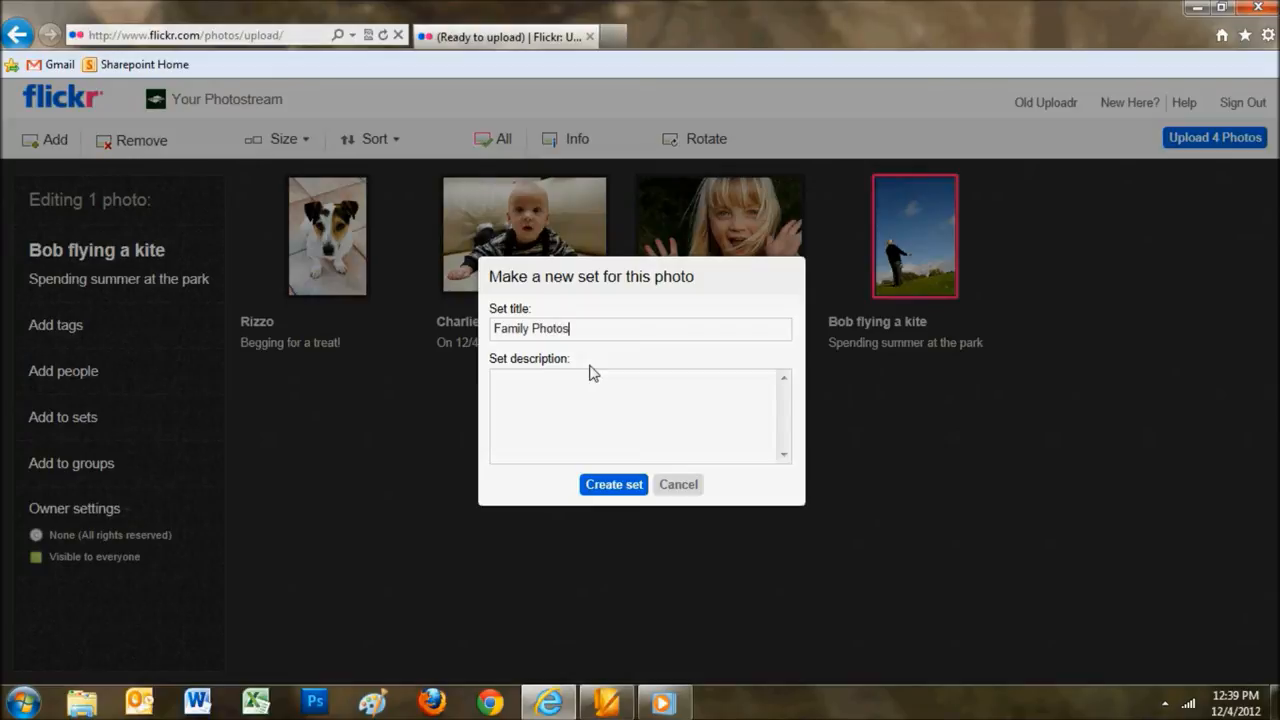
{"action": "type", "text": "From this summer"}
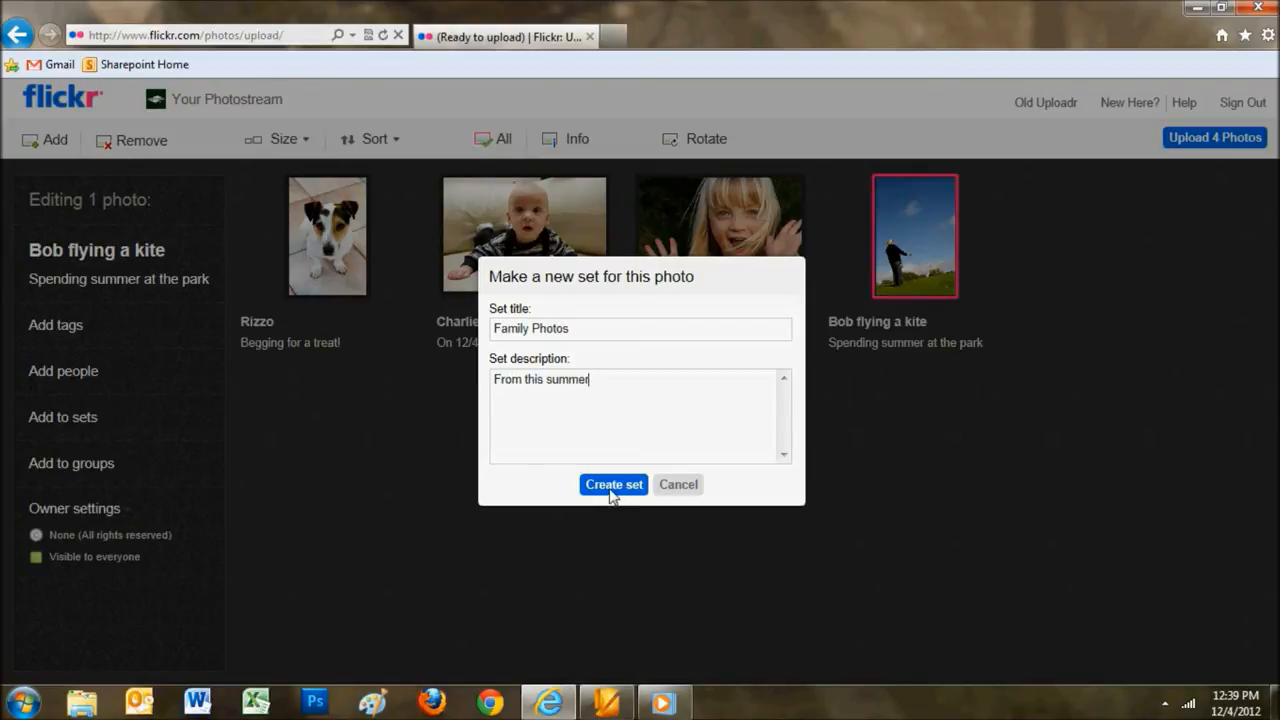
{"action": "left_click", "coordinate": [612, 484]}
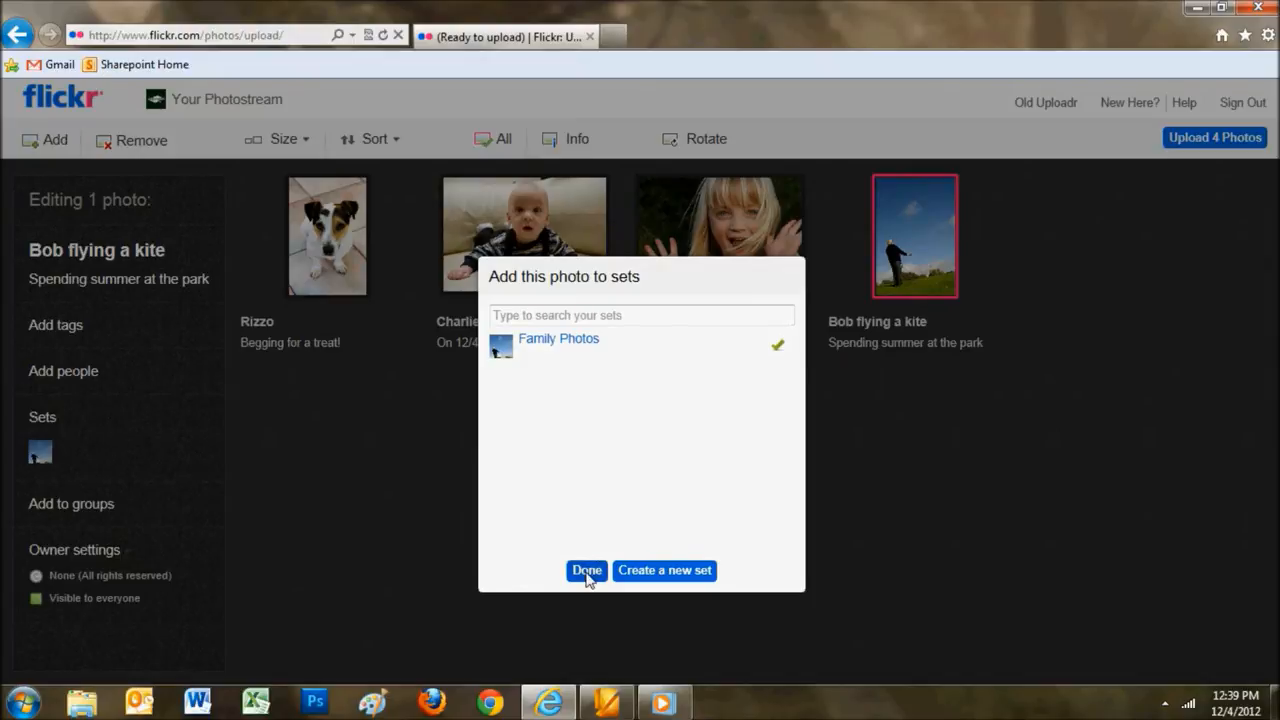
{"action": "left_click", "coordinate": [586, 570]}
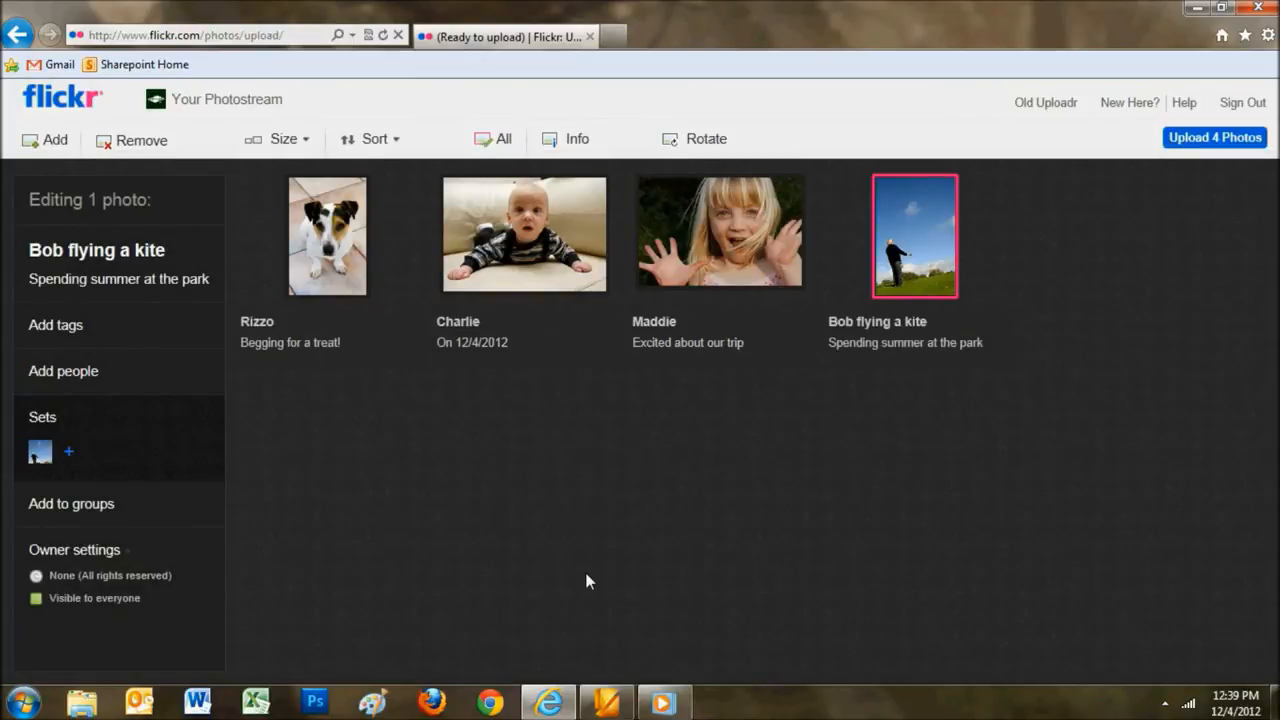
{"action": "mouse_move", "coordinate": [1214, 136]}
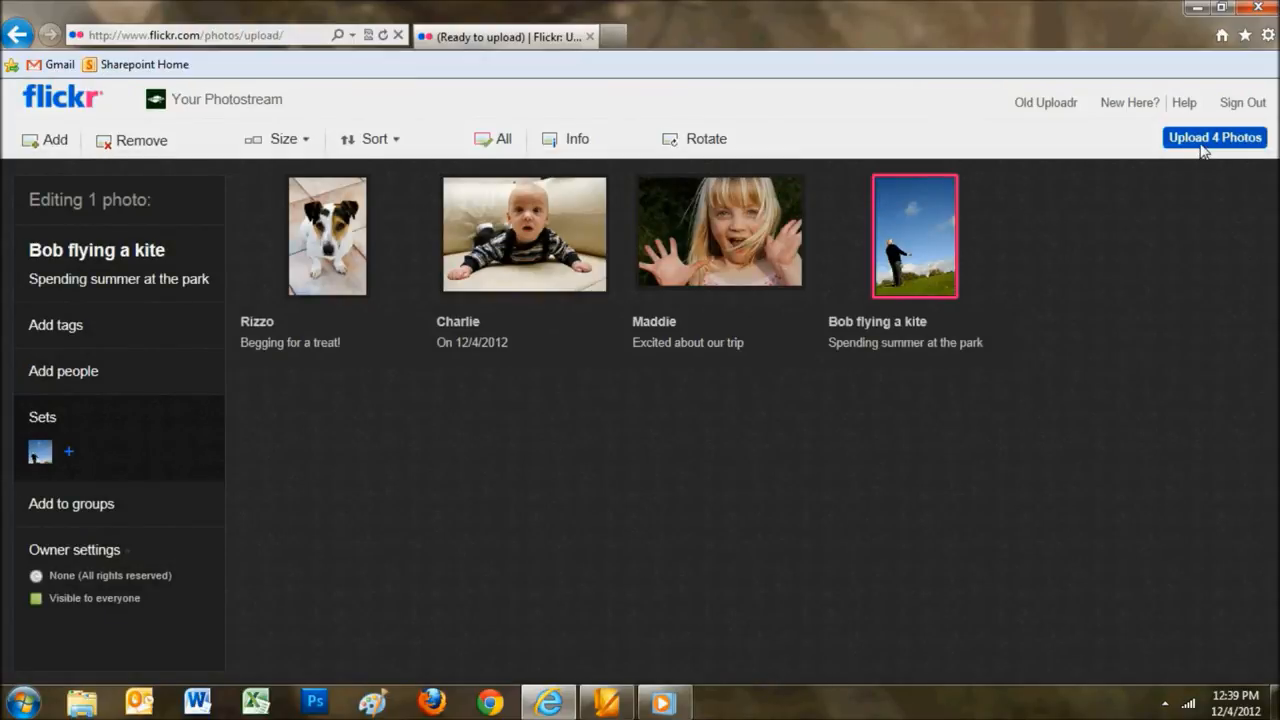
Step: Upload all four photos to the photostream
{"action": "left_click", "coordinate": [1214, 136]}
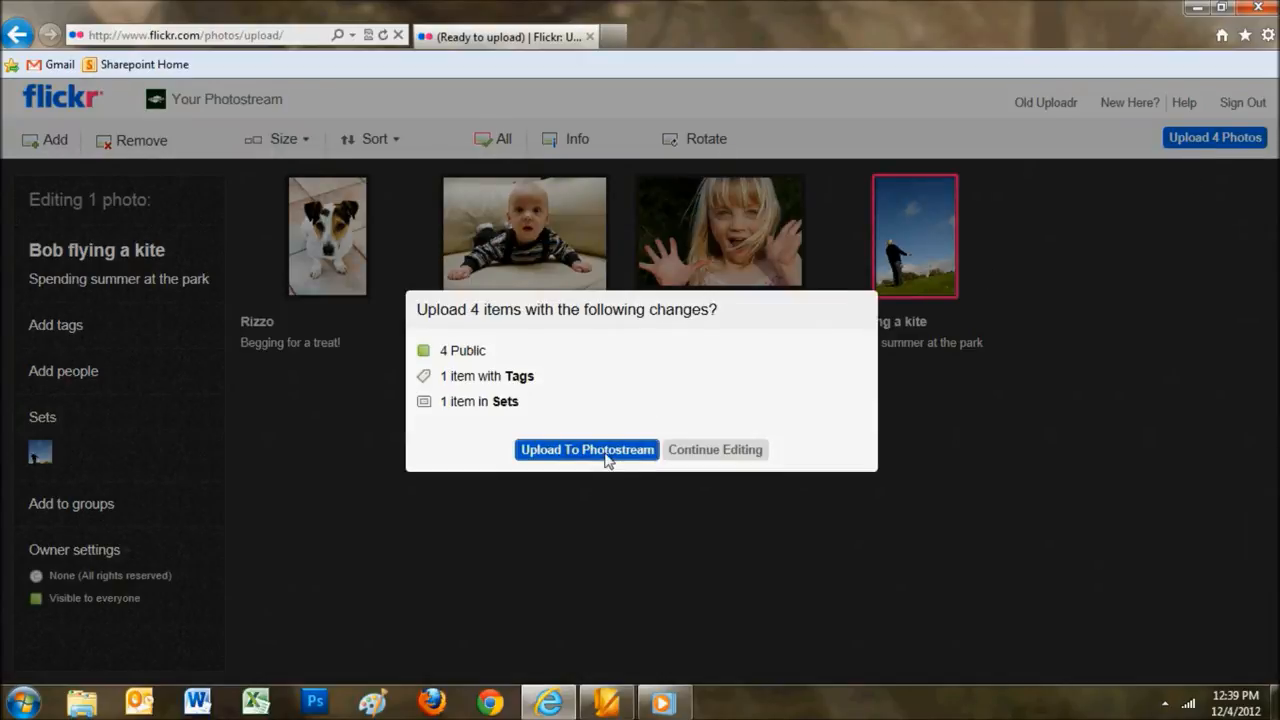
{"action": "left_click", "coordinate": [588, 448]}
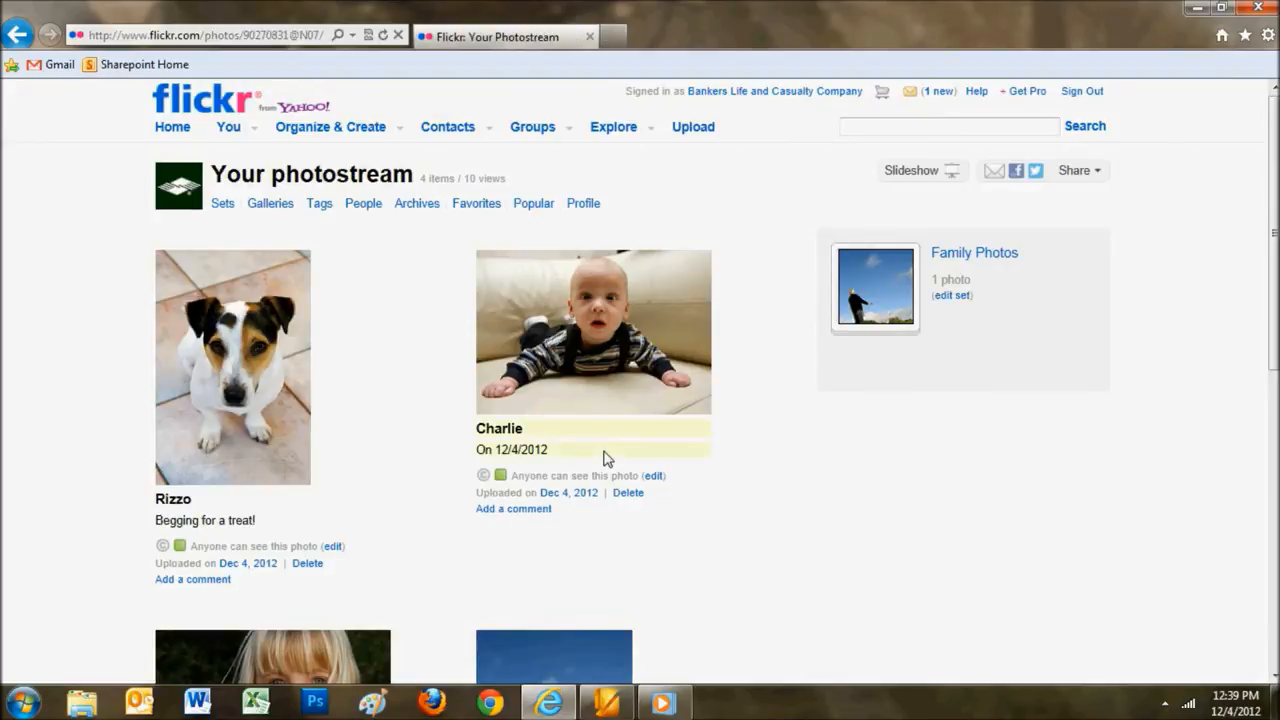
Step: Open the Family Photos set from the photostream sidebar and show its Share options
{"action": "scroll", "scroll_direction": "down", "scroll_amount": 3}
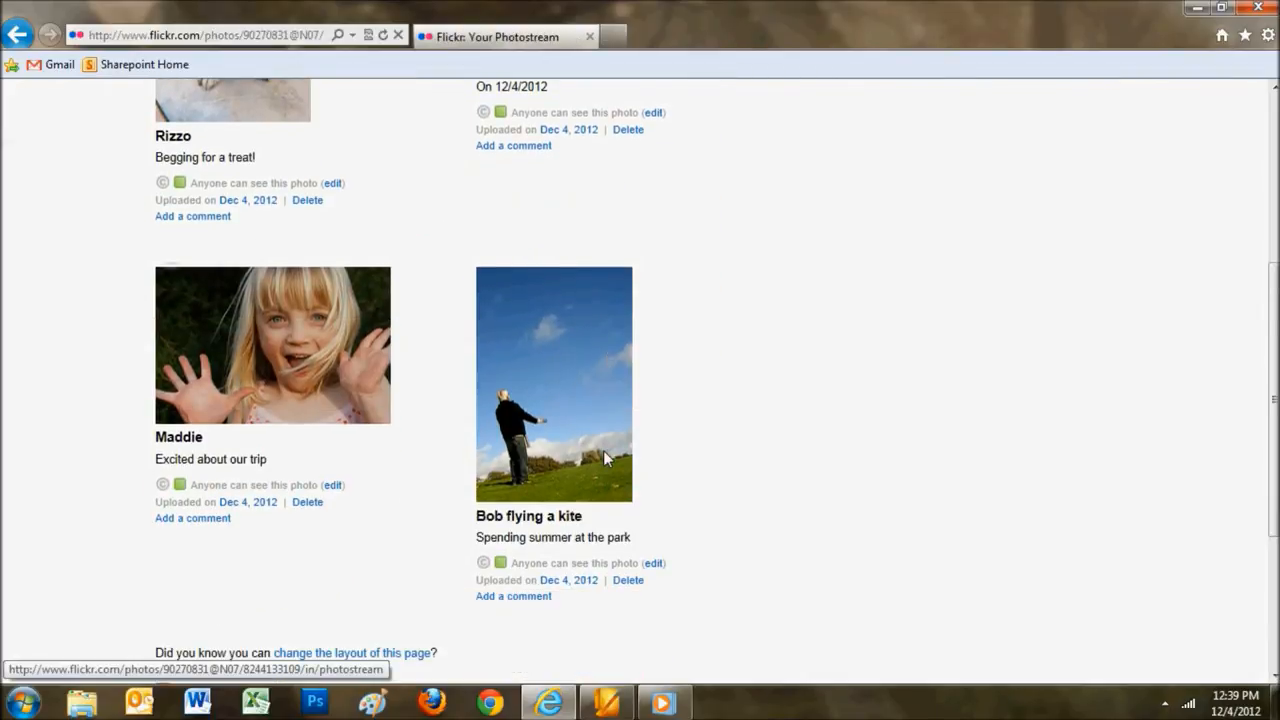
{"action": "scroll", "scroll_direction": "up", "scroll_amount": 3}
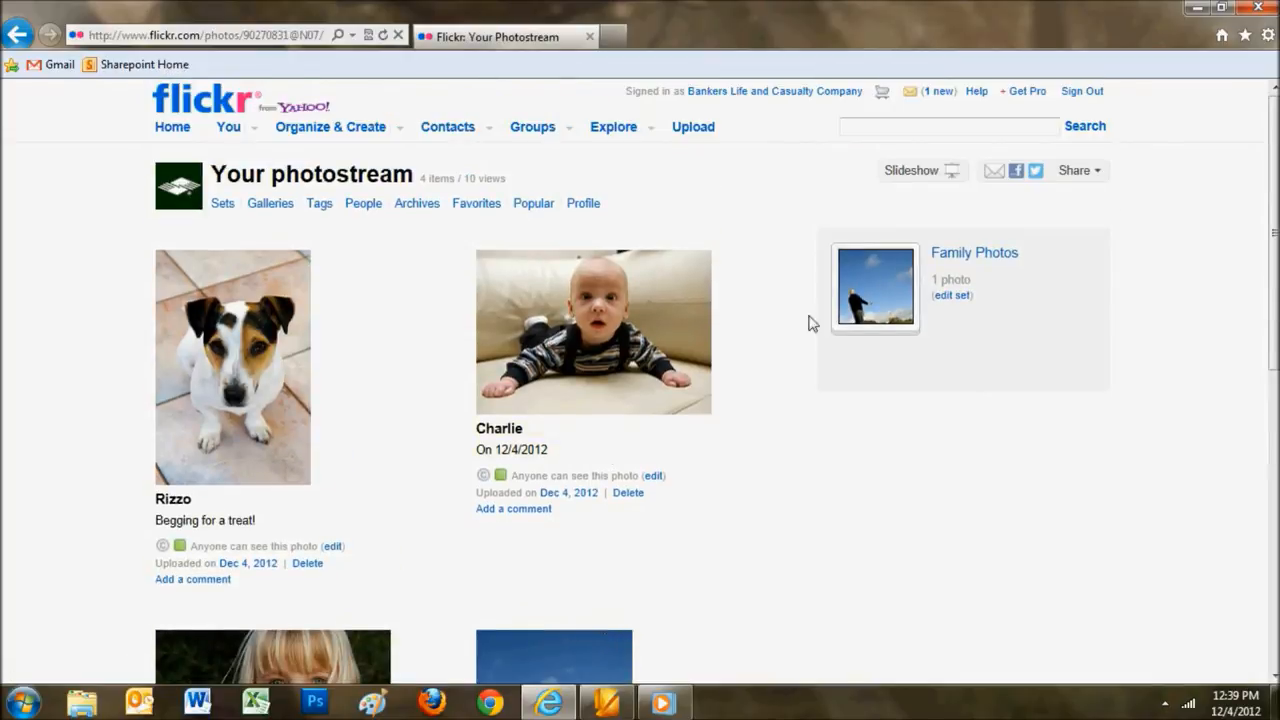
{"action": "mouse_move", "coordinate": [962, 216]}
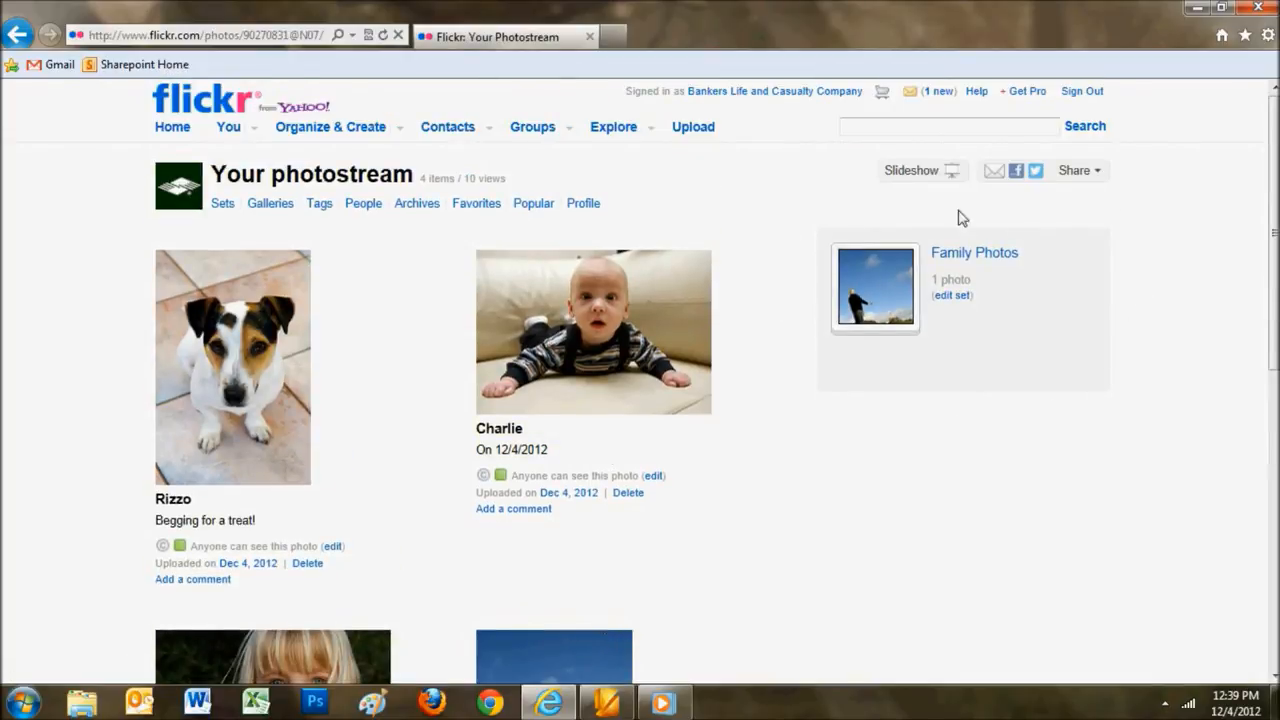
{"action": "mouse_move", "coordinate": [884, 414]}
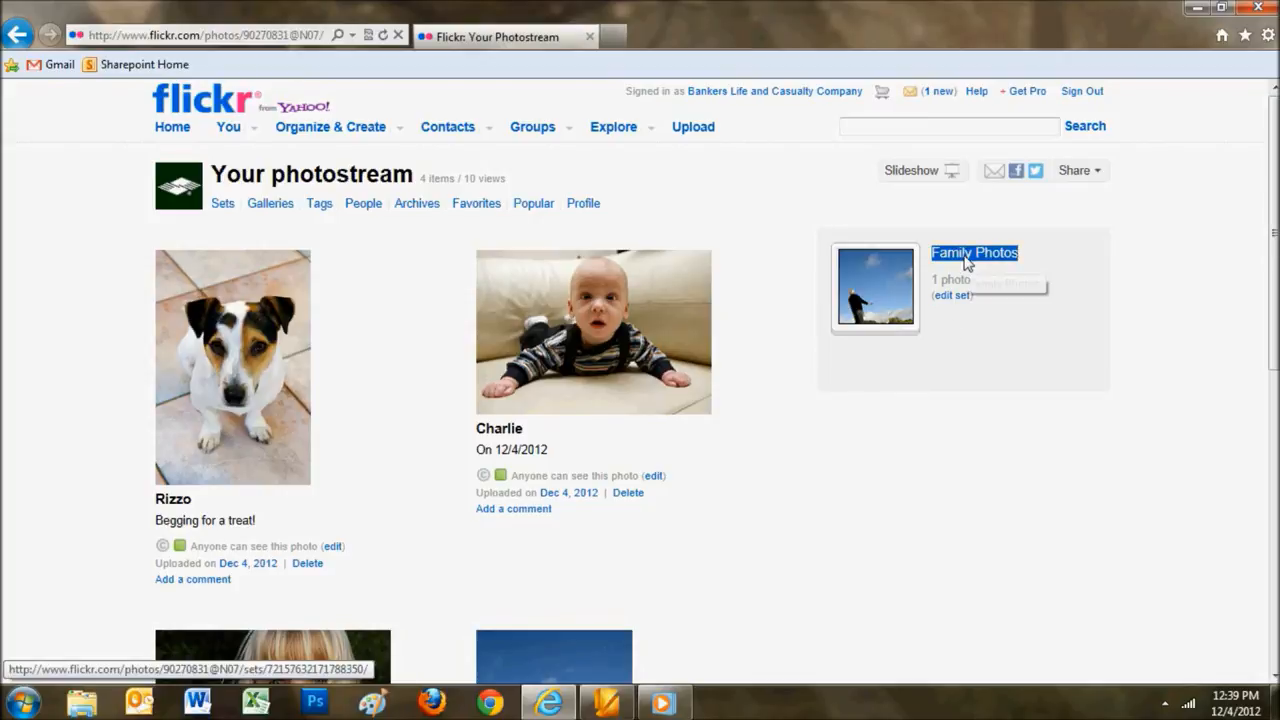
{"action": "left_click", "coordinate": [972, 252]}
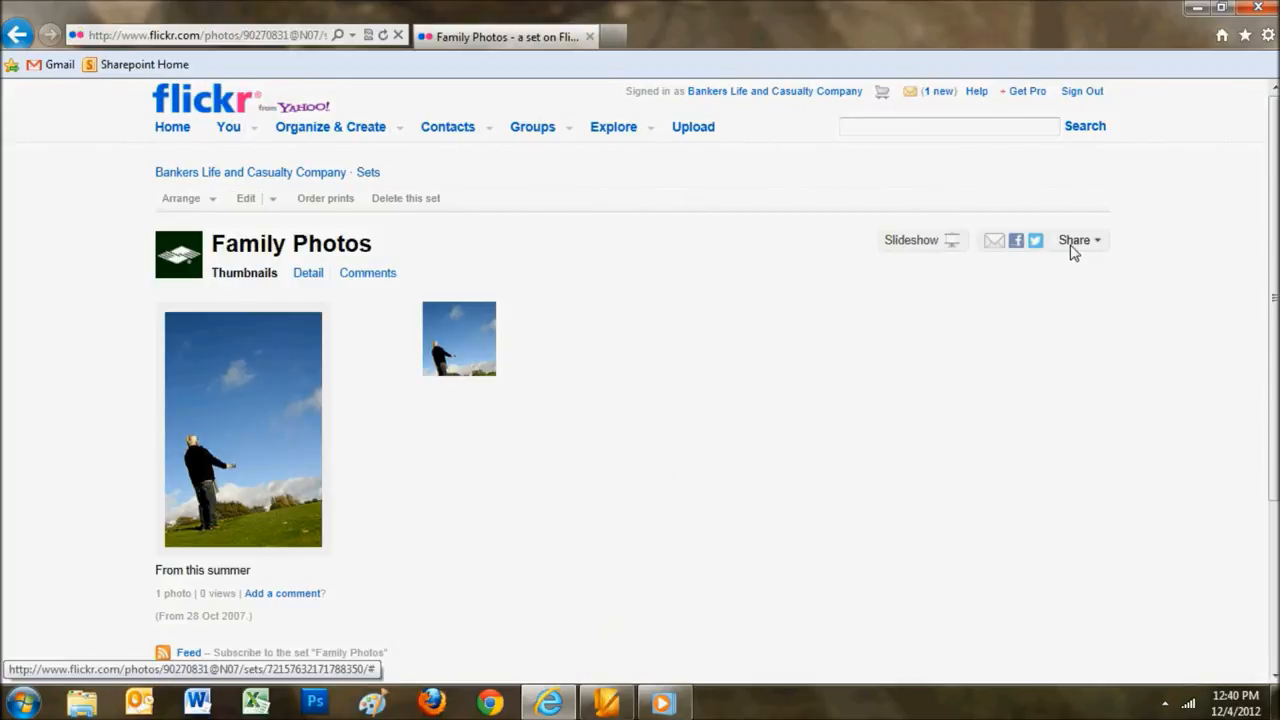
{"action": "left_click", "coordinate": [1074, 240]}
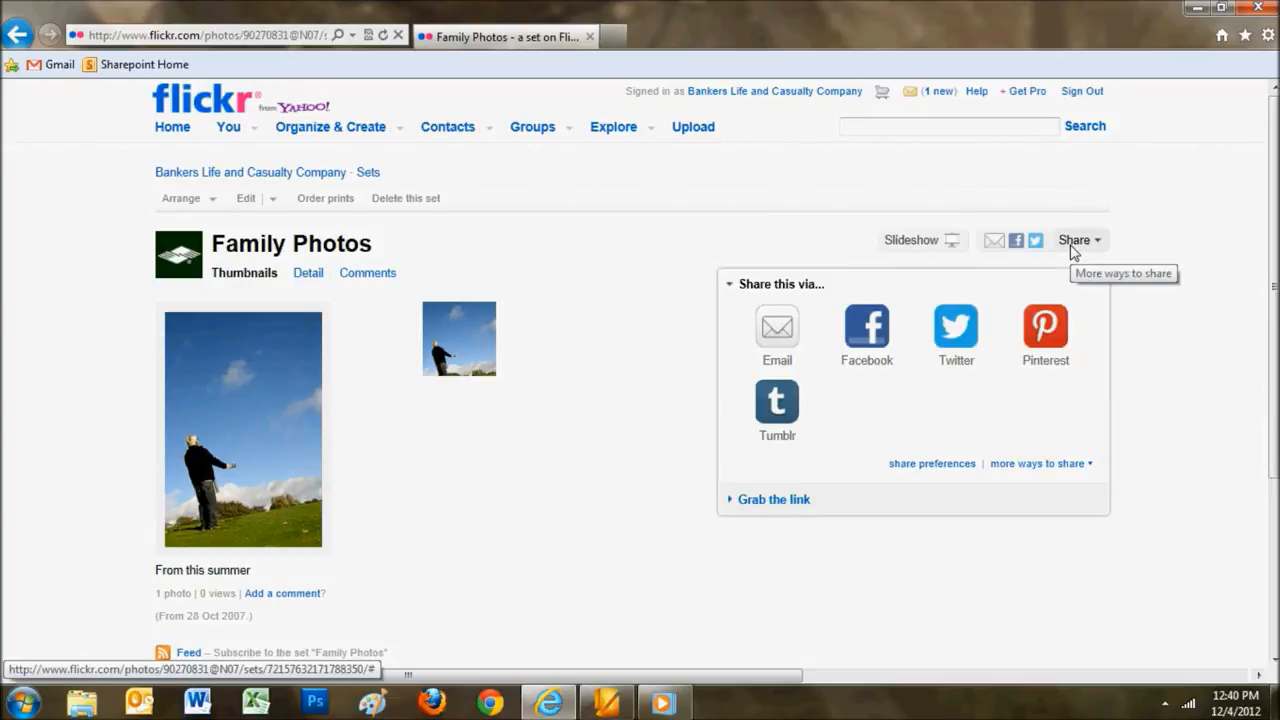
{"action": "mouse_move", "coordinate": [776, 360]}
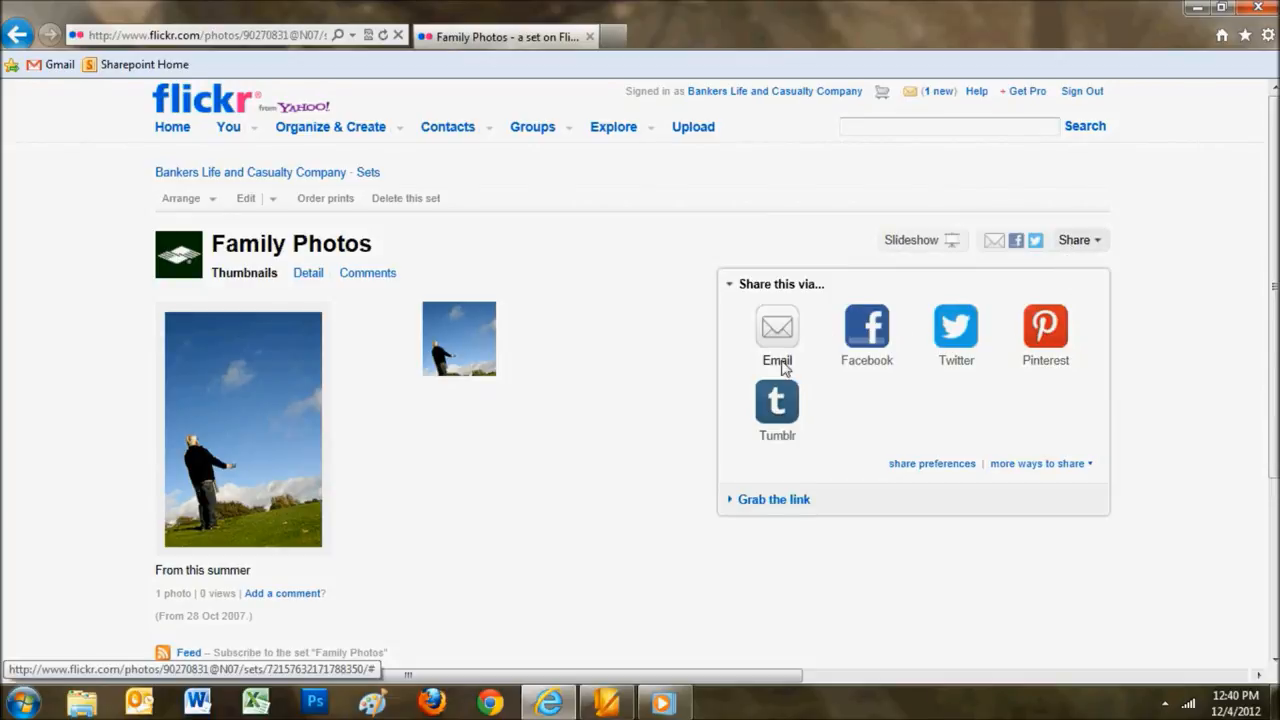
Step: Email the set to susanne@ with the note 'Photos from our summ...' and send it
{"action": "left_click", "coordinate": [776, 326]}
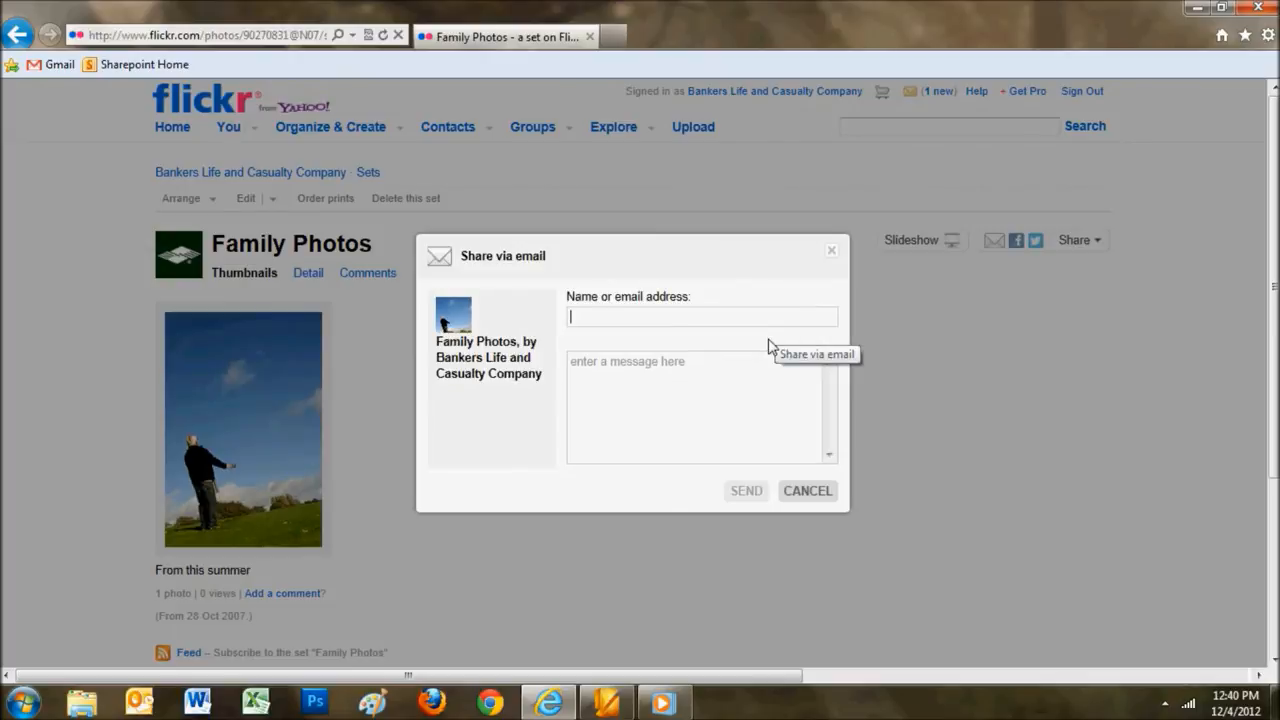
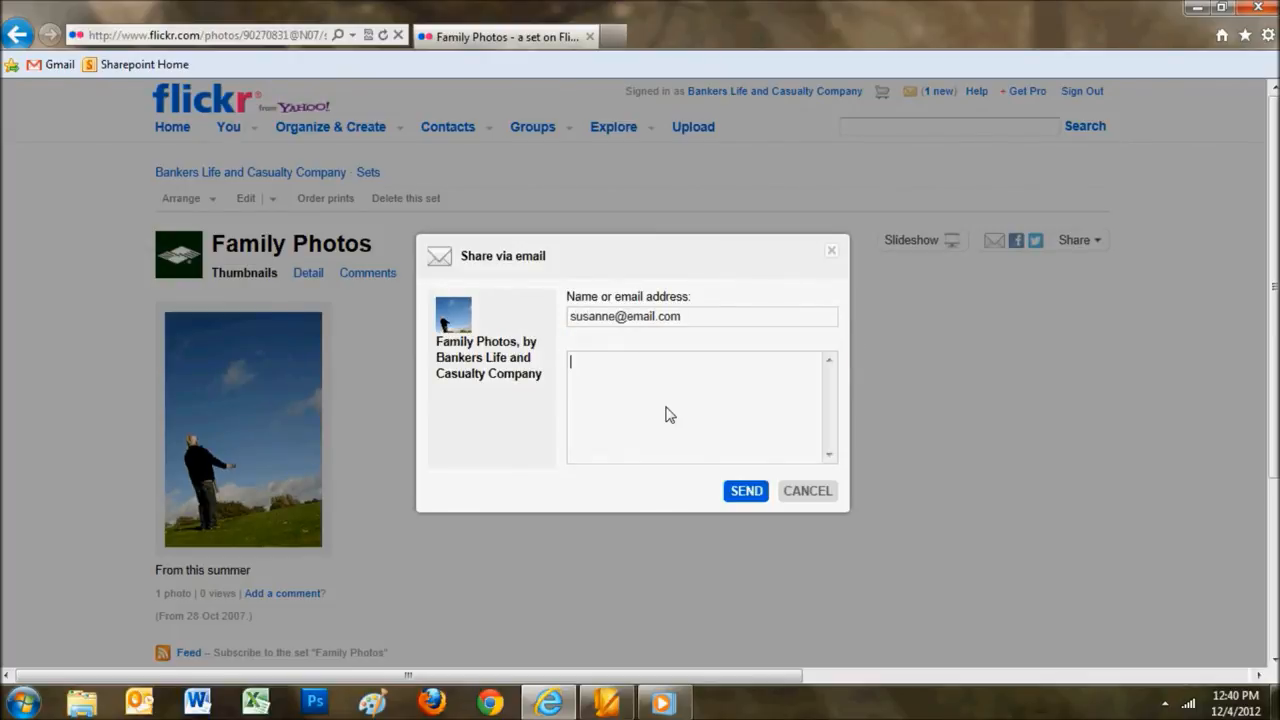
{"action": "type", "text": "Photos from our summer!"}
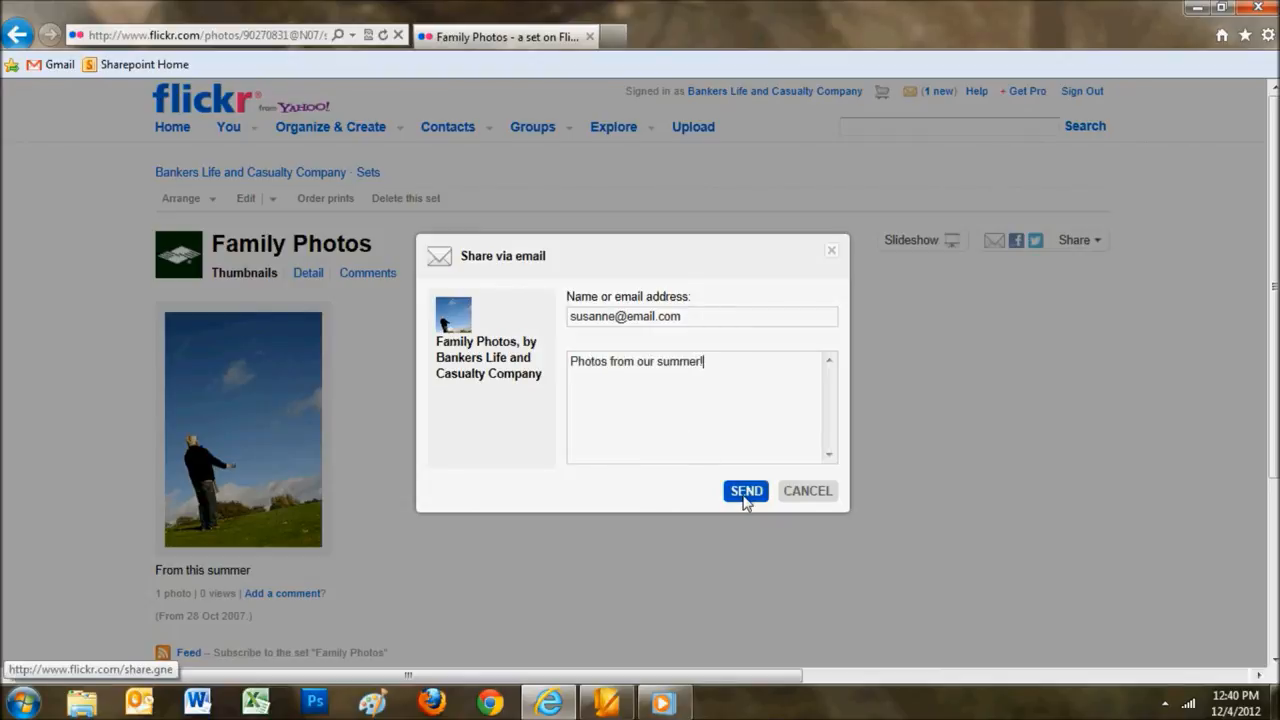
{"action": "left_click", "coordinate": [744, 492]}
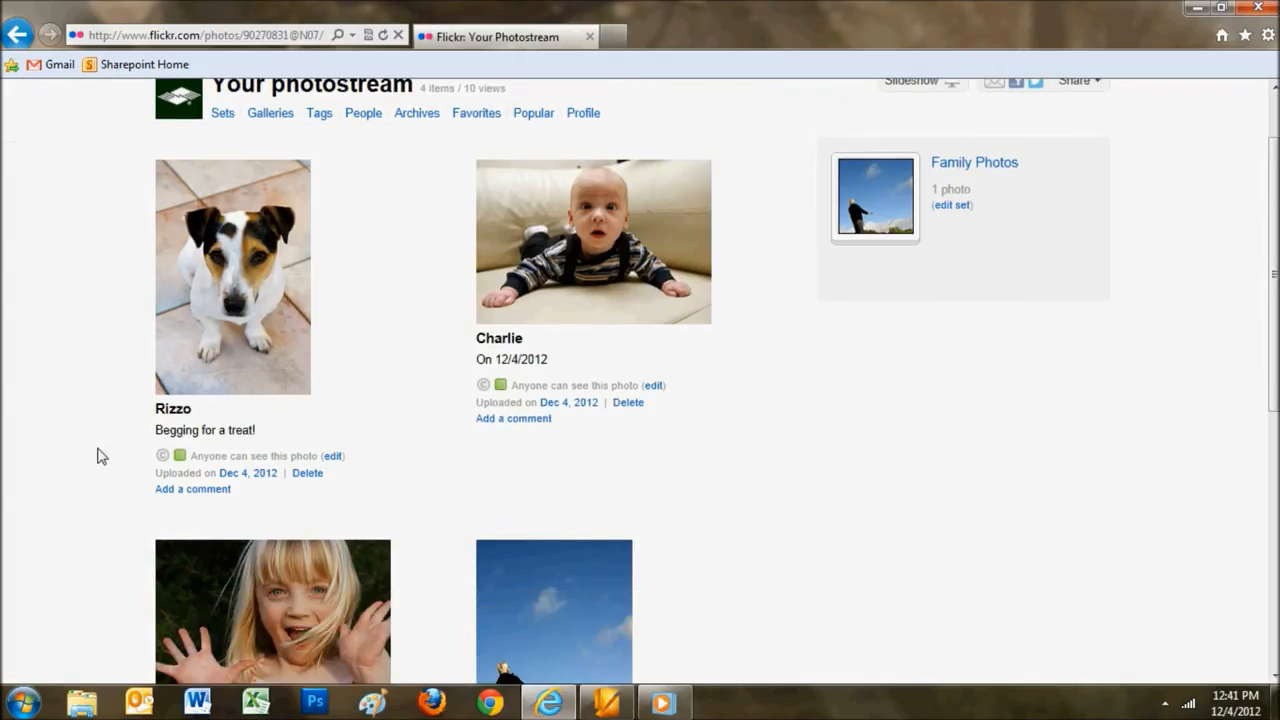
Step: Set the Rizzo photo's visibility to Only You (Private) in its privacy settings
{"action": "double_click", "coordinate": [202, 456]}
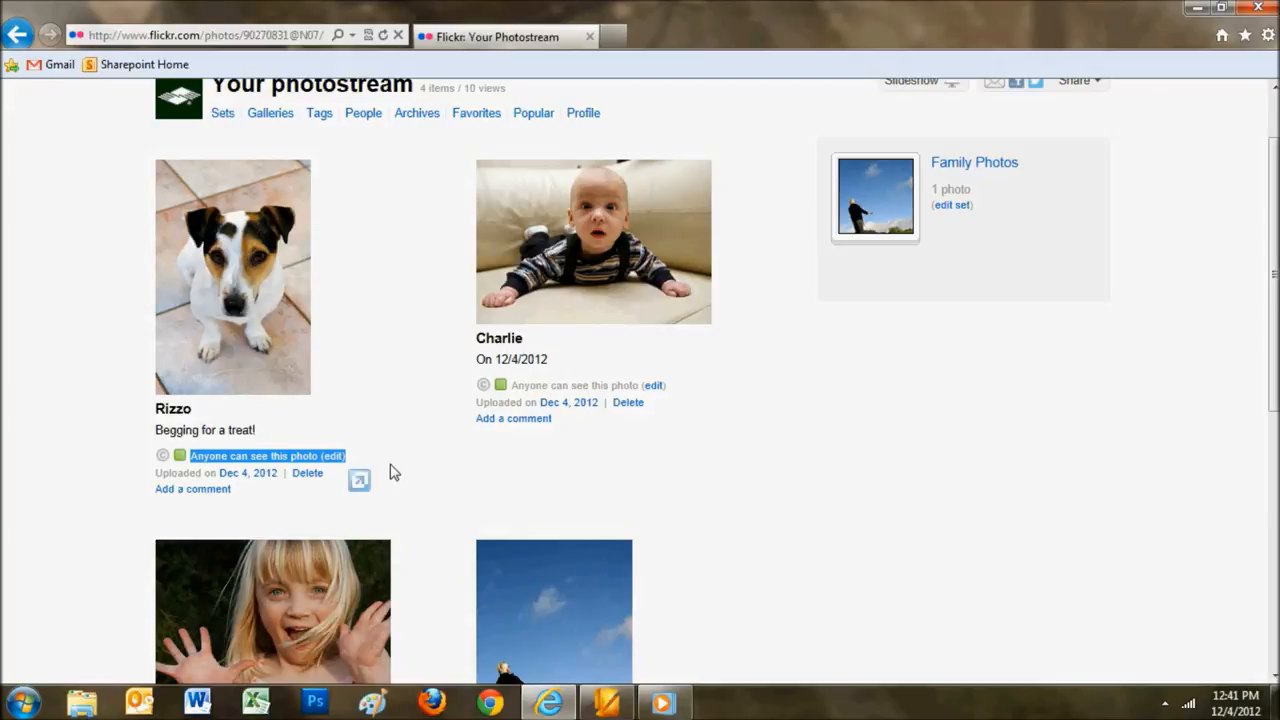
{"action": "mouse_move", "coordinate": [388, 456]}
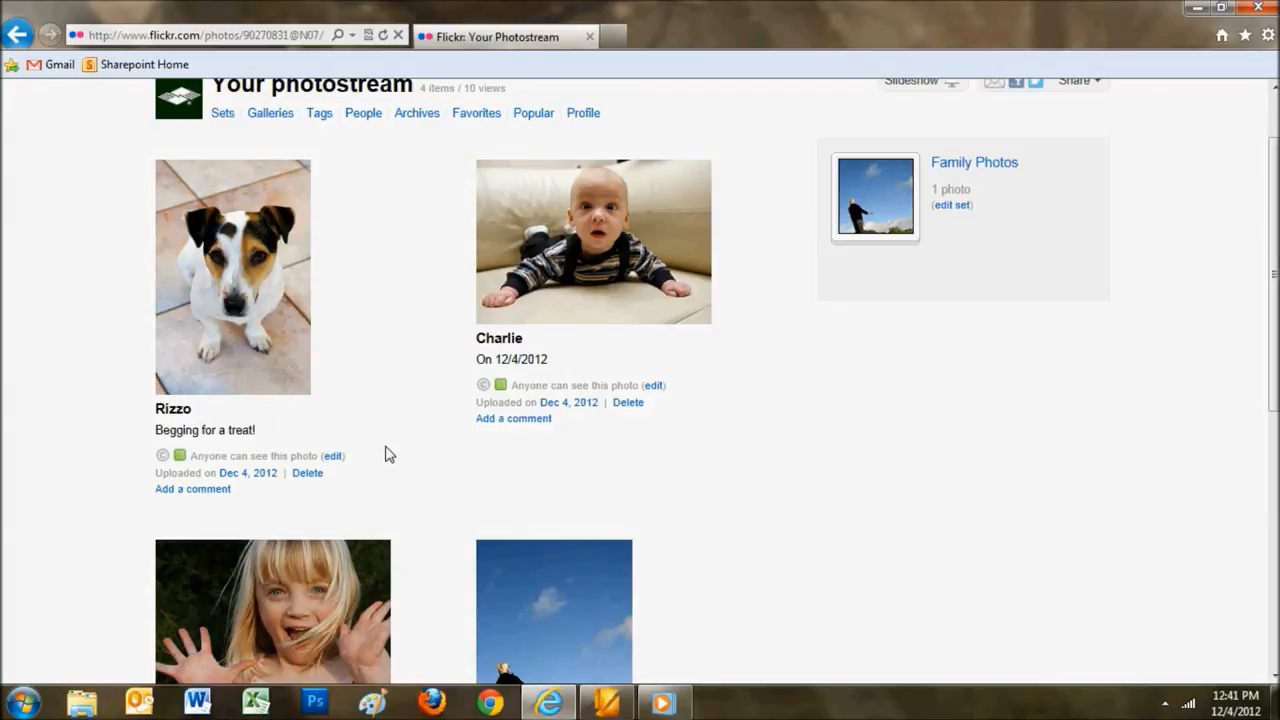
{"action": "mouse_move", "coordinate": [336, 478]}
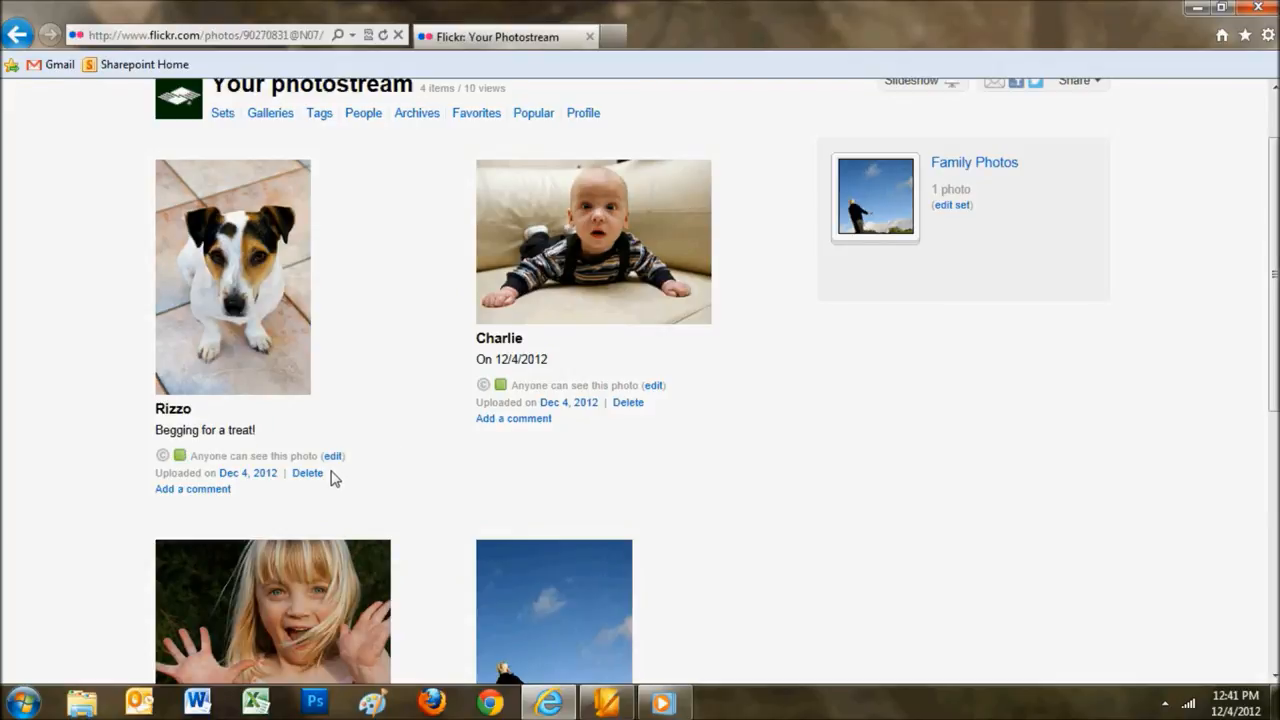
{"action": "mouse_move", "coordinate": [332, 456]}
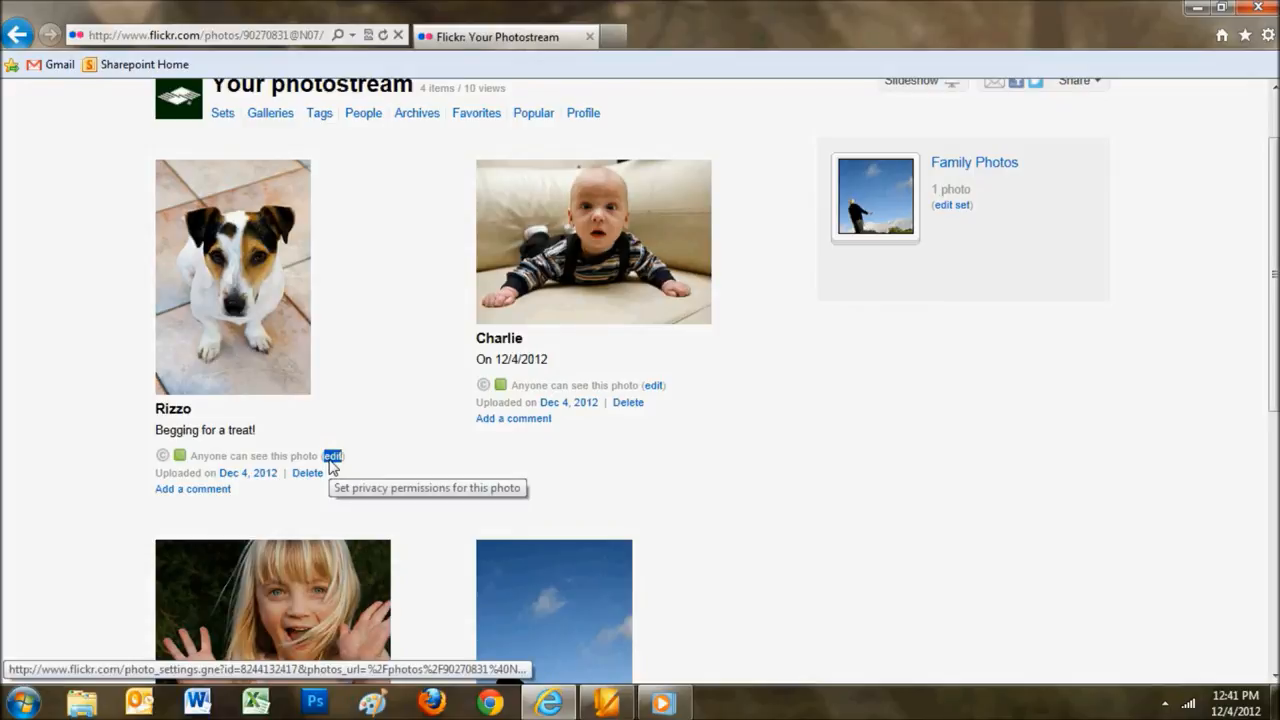
{"action": "left_click", "coordinate": [332, 456]}
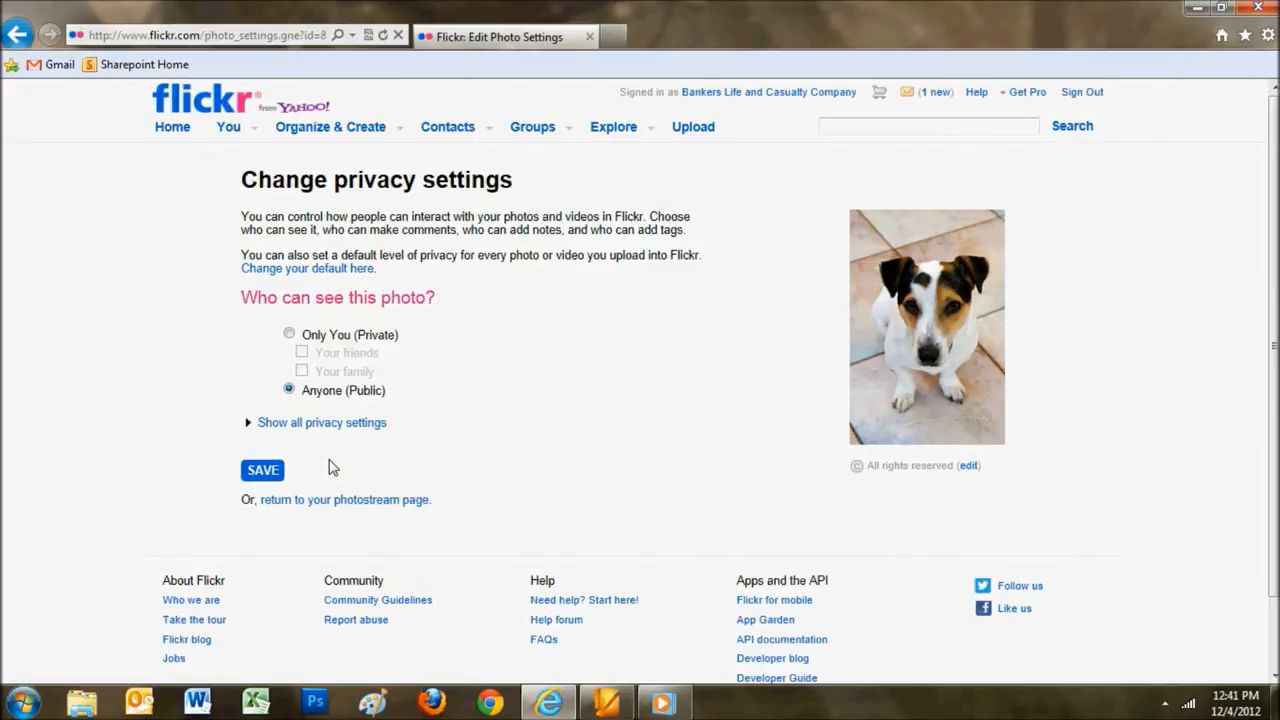
{"action": "left_click", "coordinate": [288, 334]}
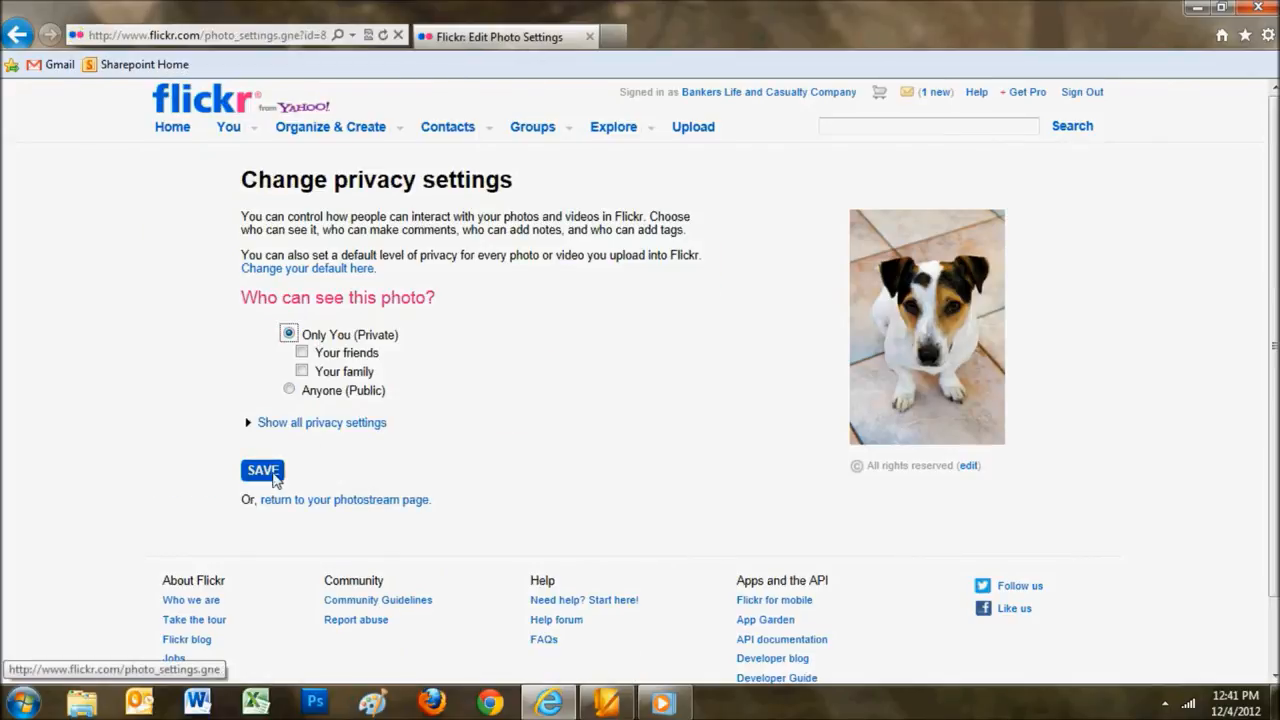
Step: Save Rizzo as private, then step the slideshow through Charlie to Maddie's picture
{"action": "left_click", "coordinate": [262, 470]}
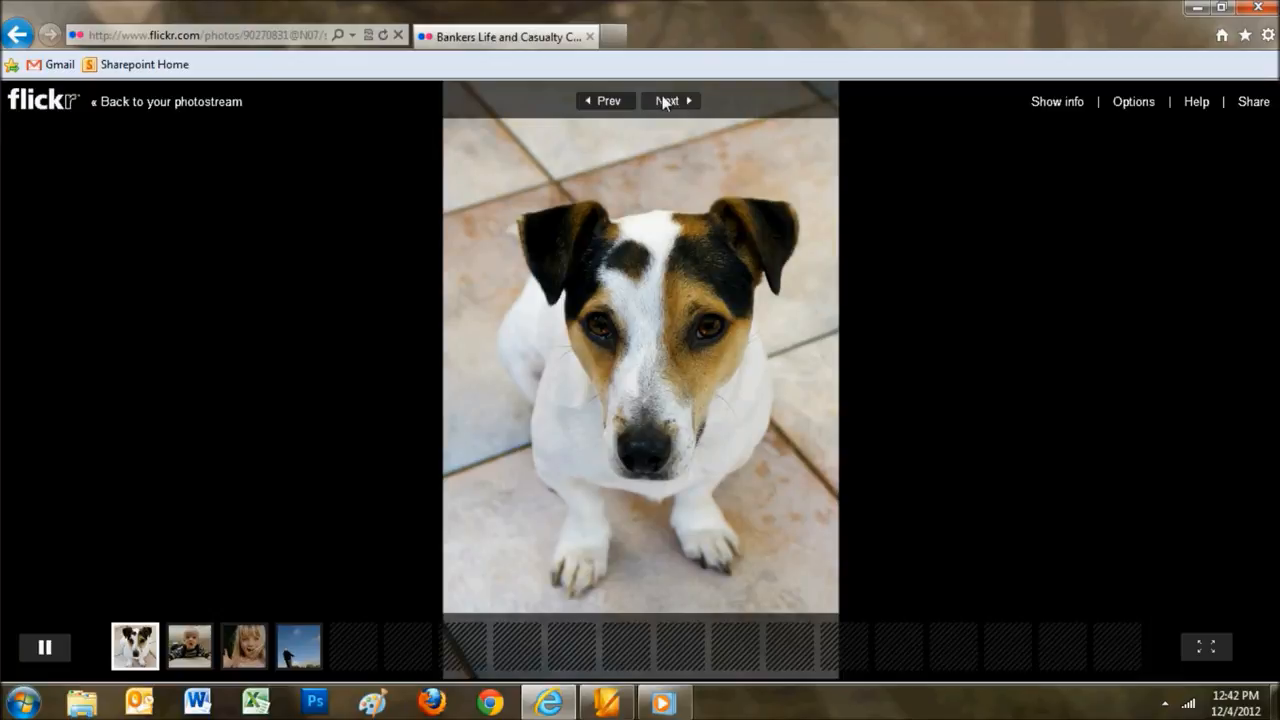
{"action": "left_click", "coordinate": [668, 100]}
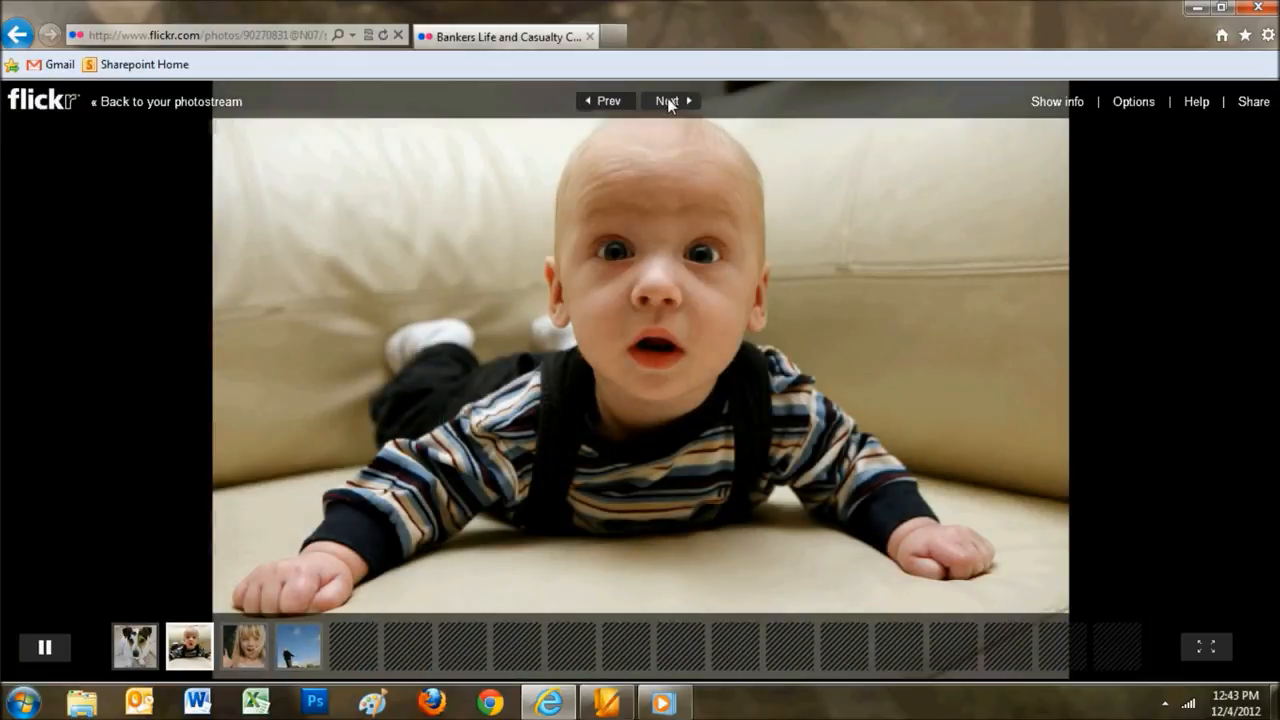
{"action": "left_click", "coordinate": [666, 100]}
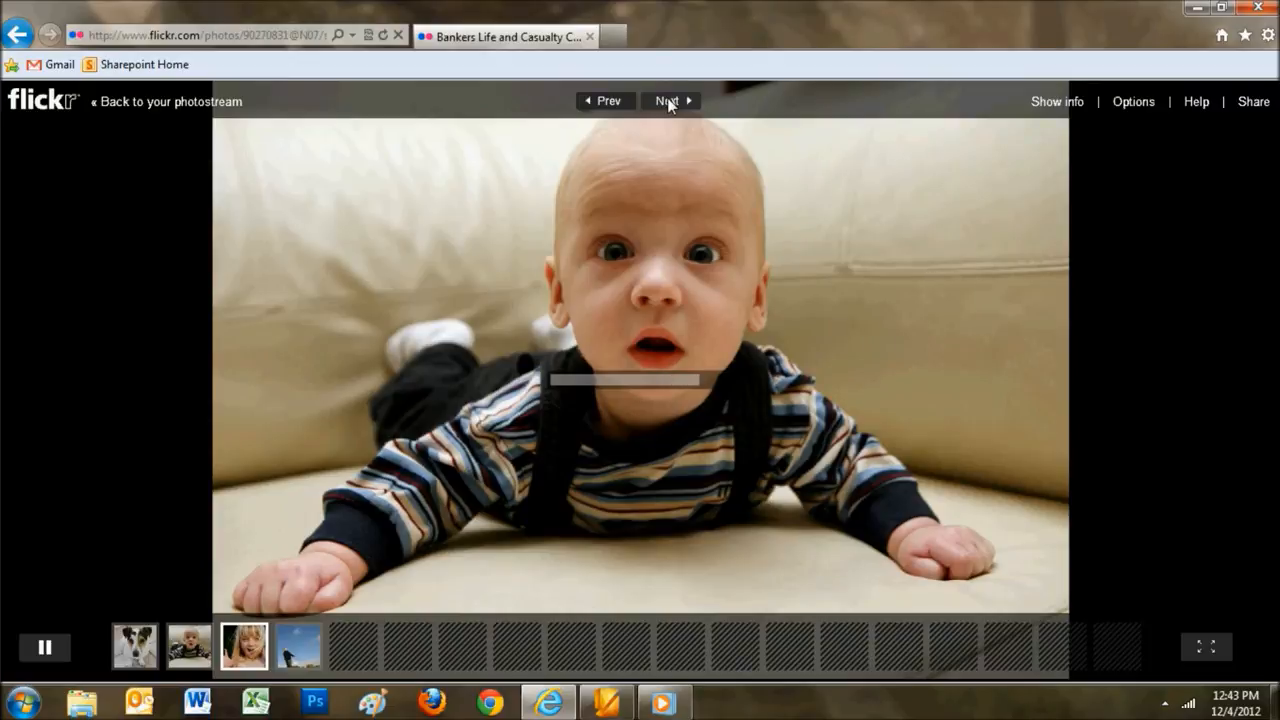
{"action": "left_click", "coordinate": [666, 100]}
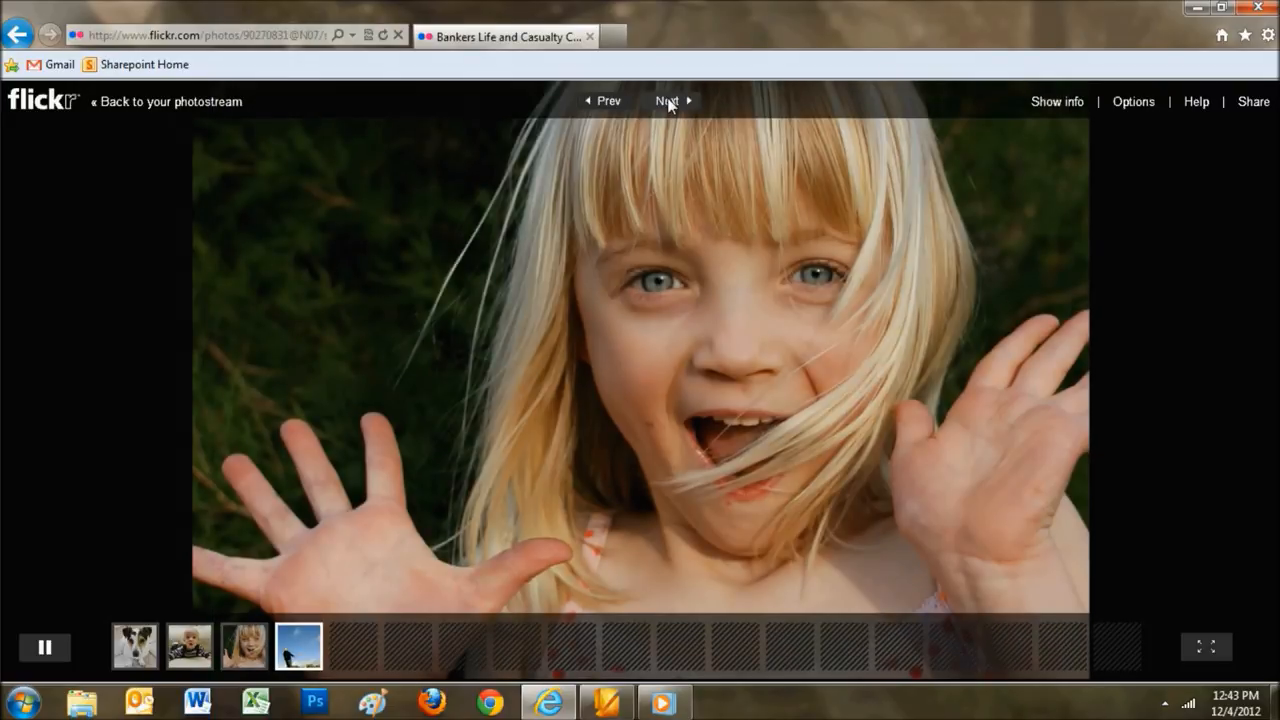